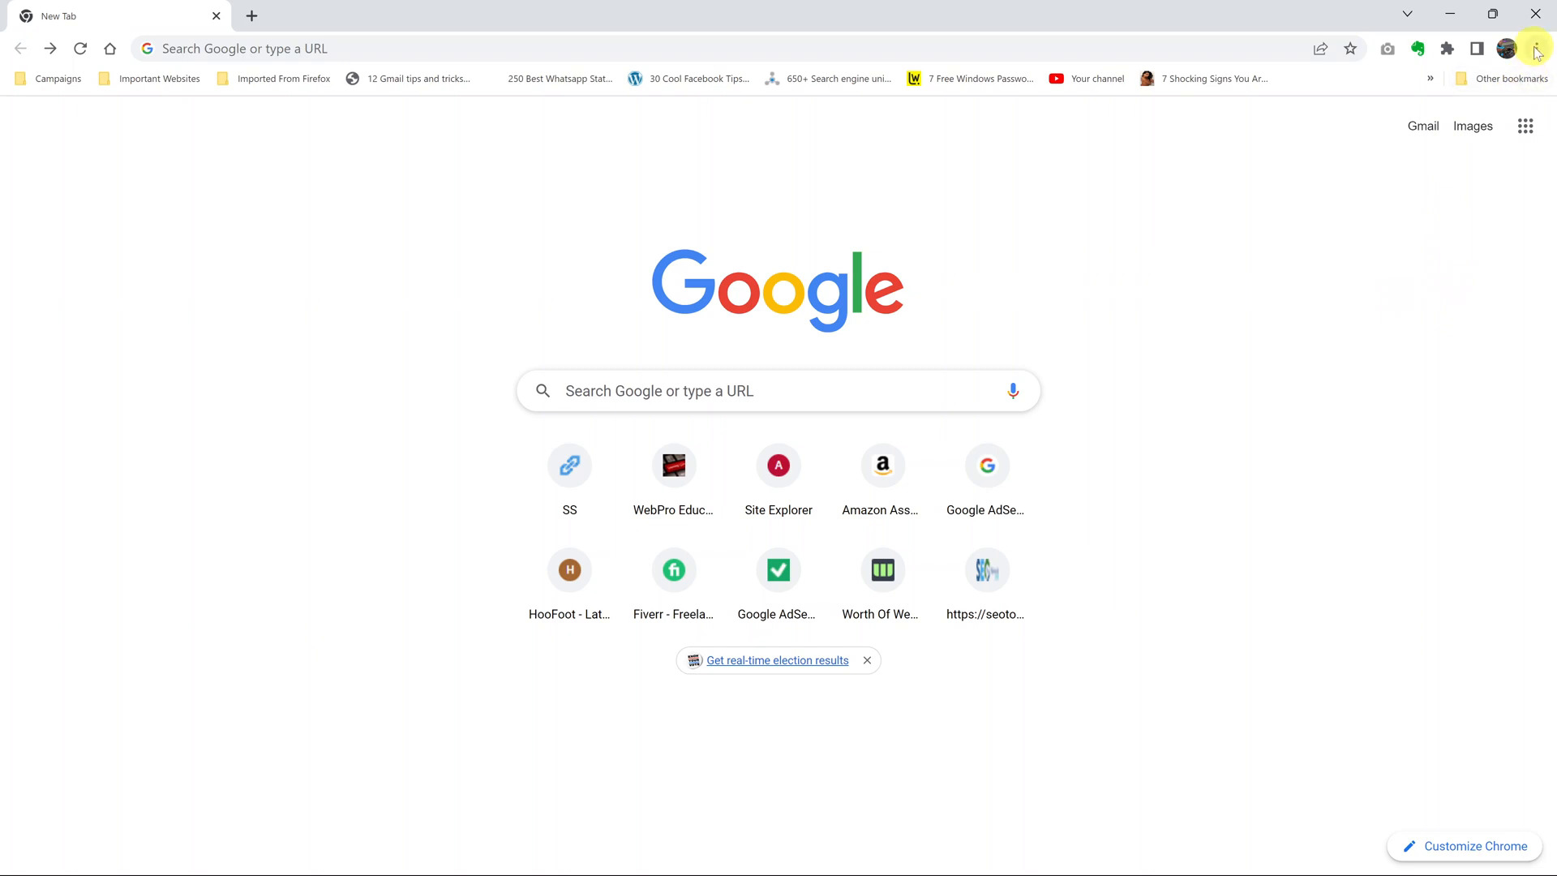
Open Chrome's Settings page from the three-dot menu on the new tab page
{"action": "left_click", "coordinate": [1536, 47]}
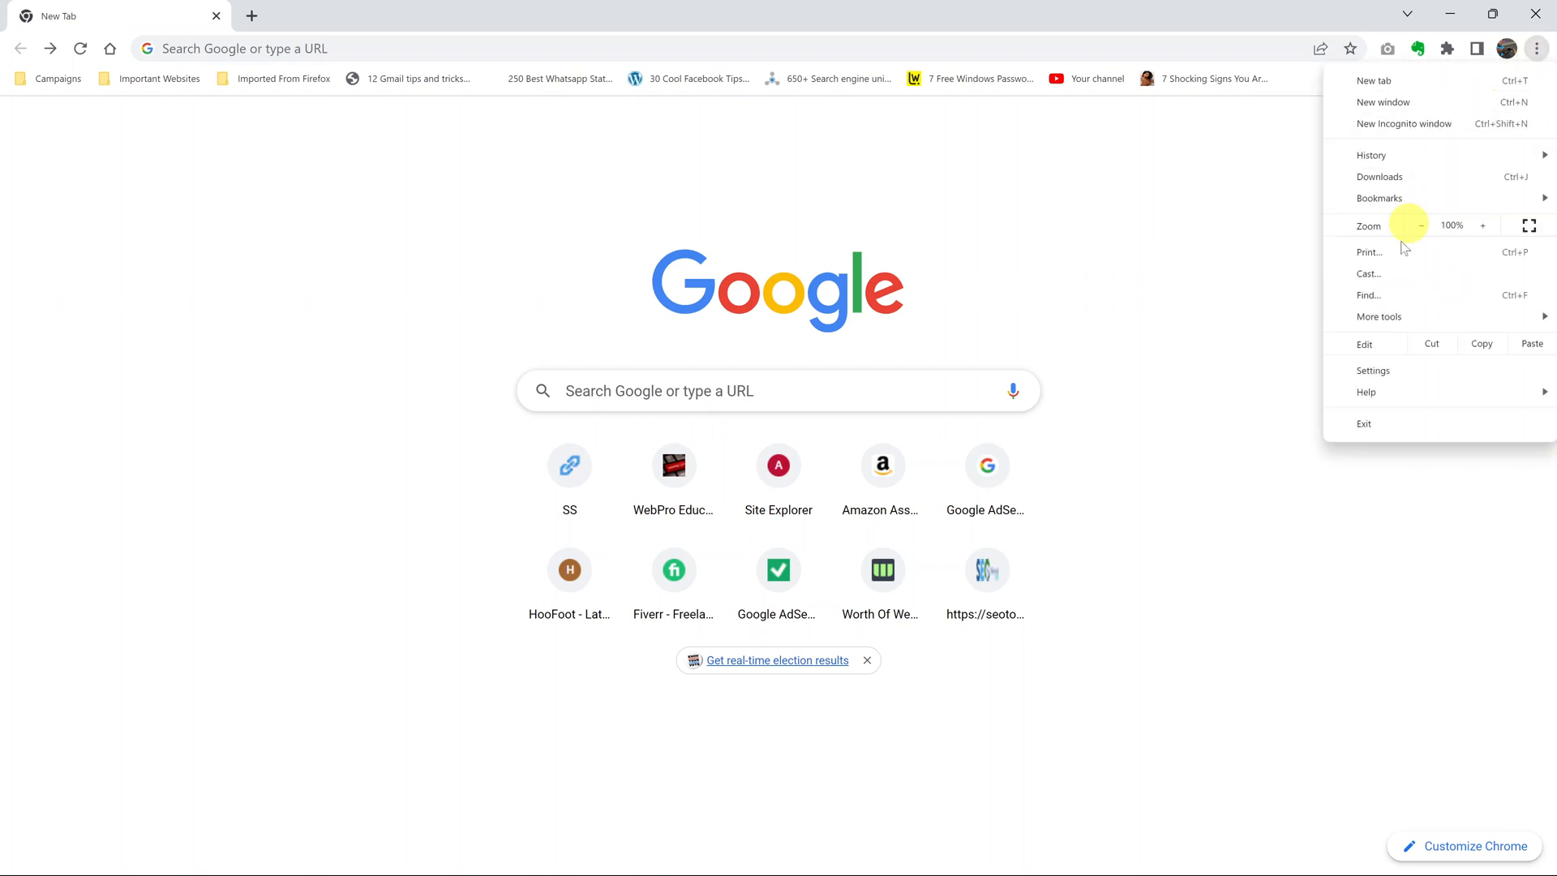
{"action": "mouse_move", "coordinate": [1402, 375]}
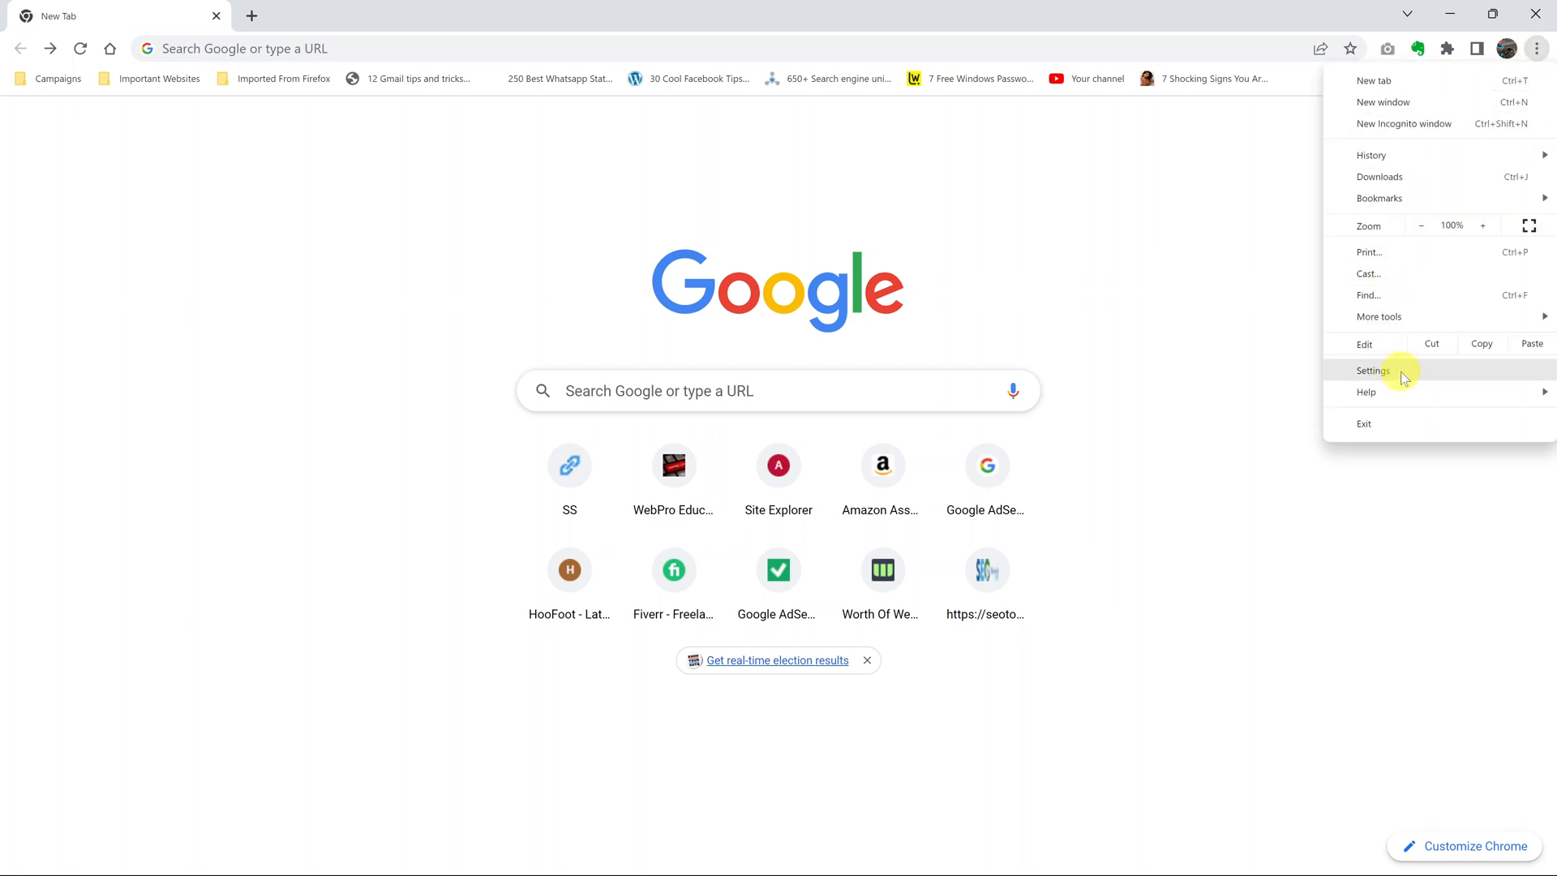
{"action": "left_click", "coordinate": [1373, 370]}
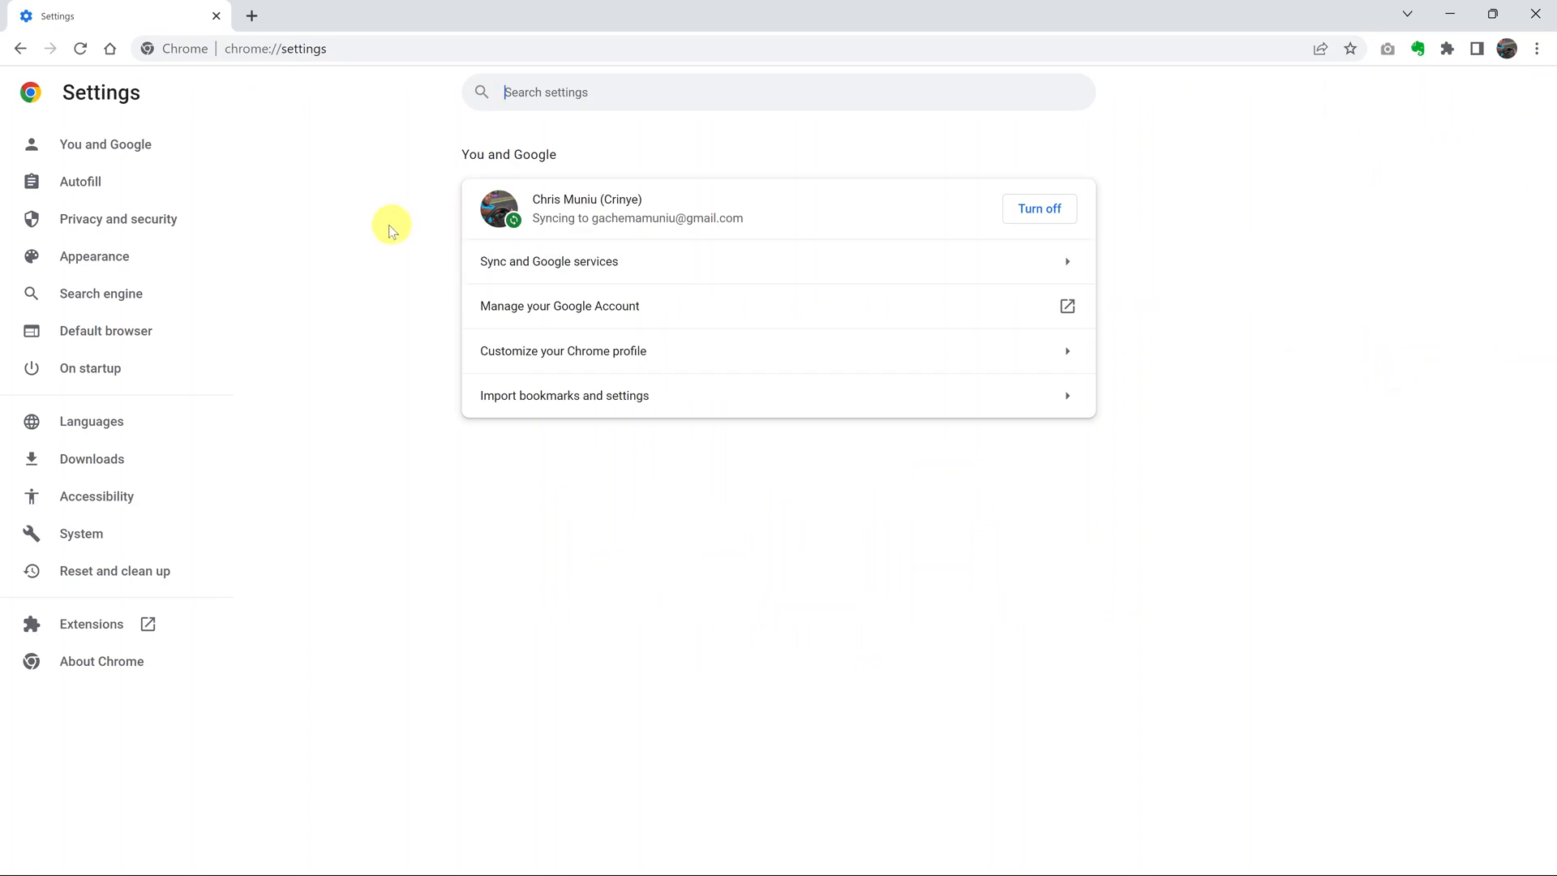
{"action": "mouse_move", "coordinate": [91, 422]}
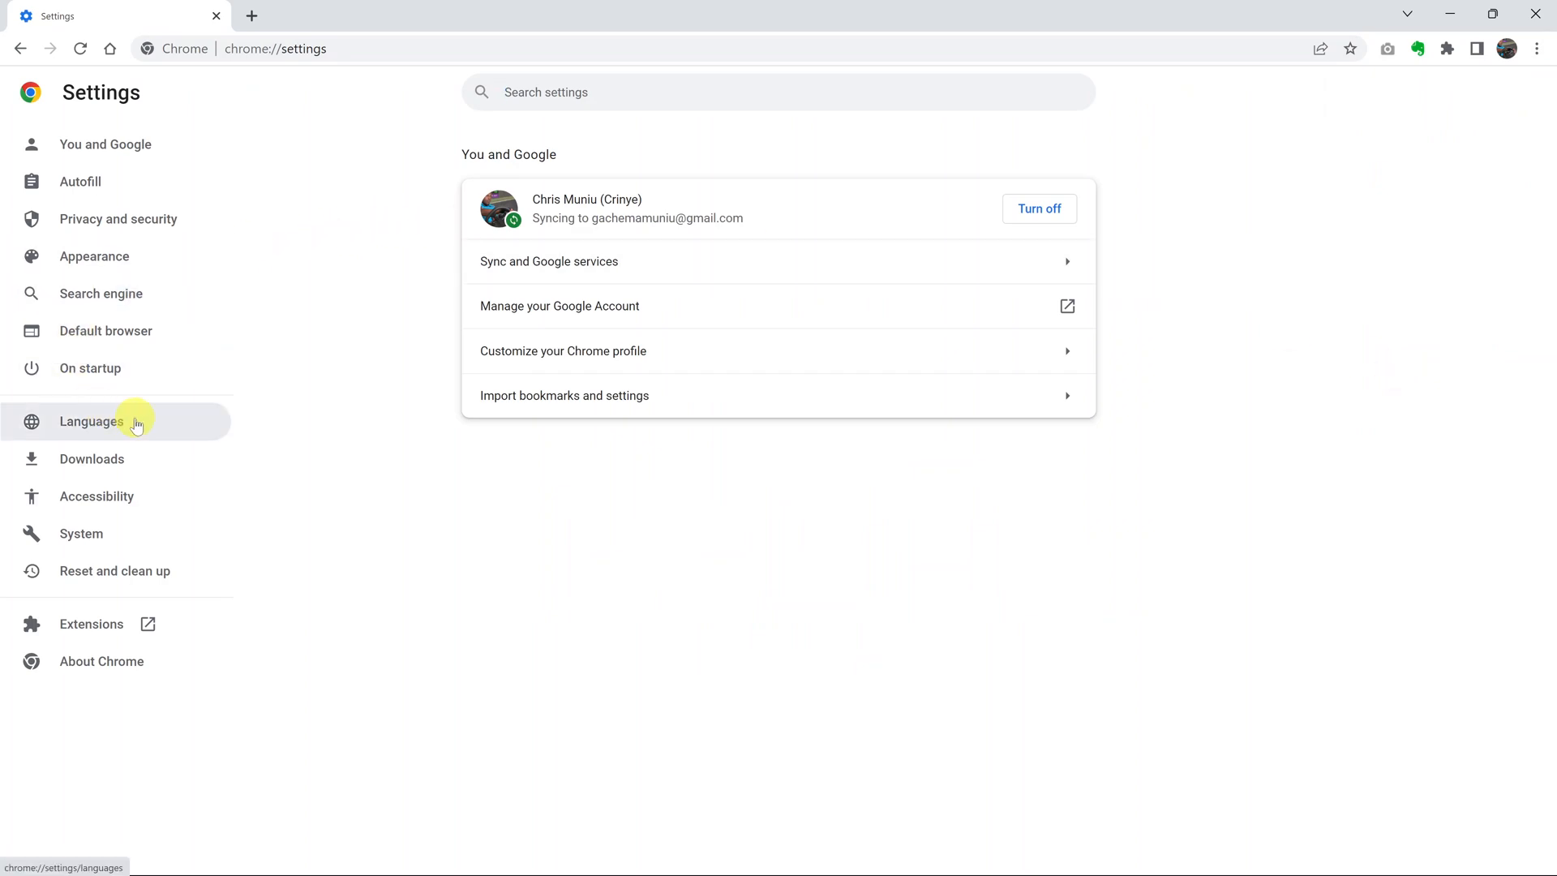
Go to the Languages settings and review the Preferred languages list
{"action": "left_click", "coordinate": [89, 421]}
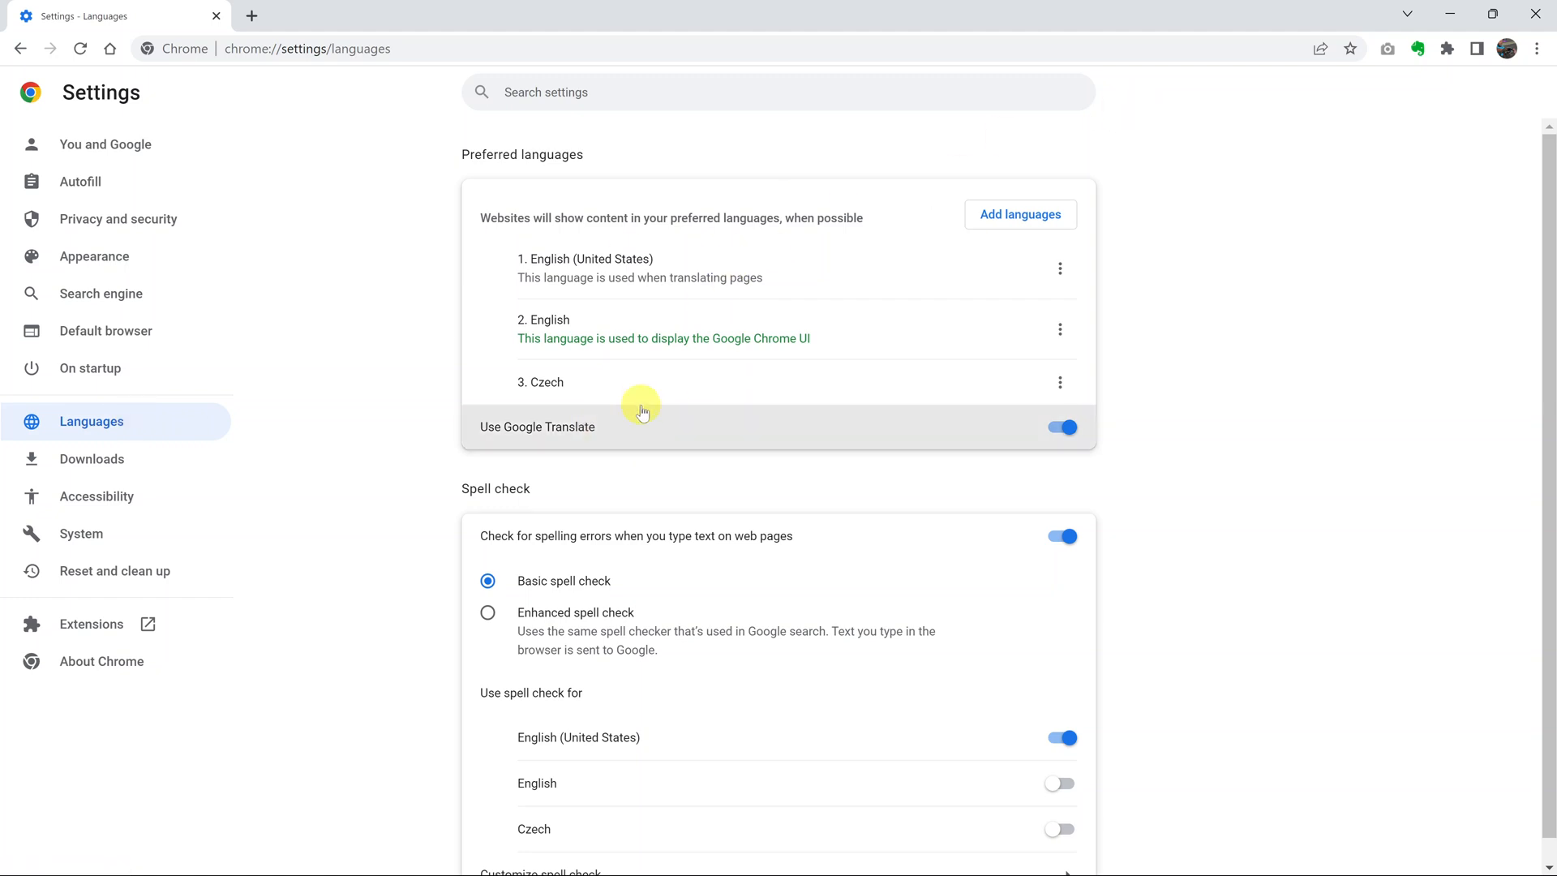
{"action": "mouse_move", "coordinate": [1020, 214]}
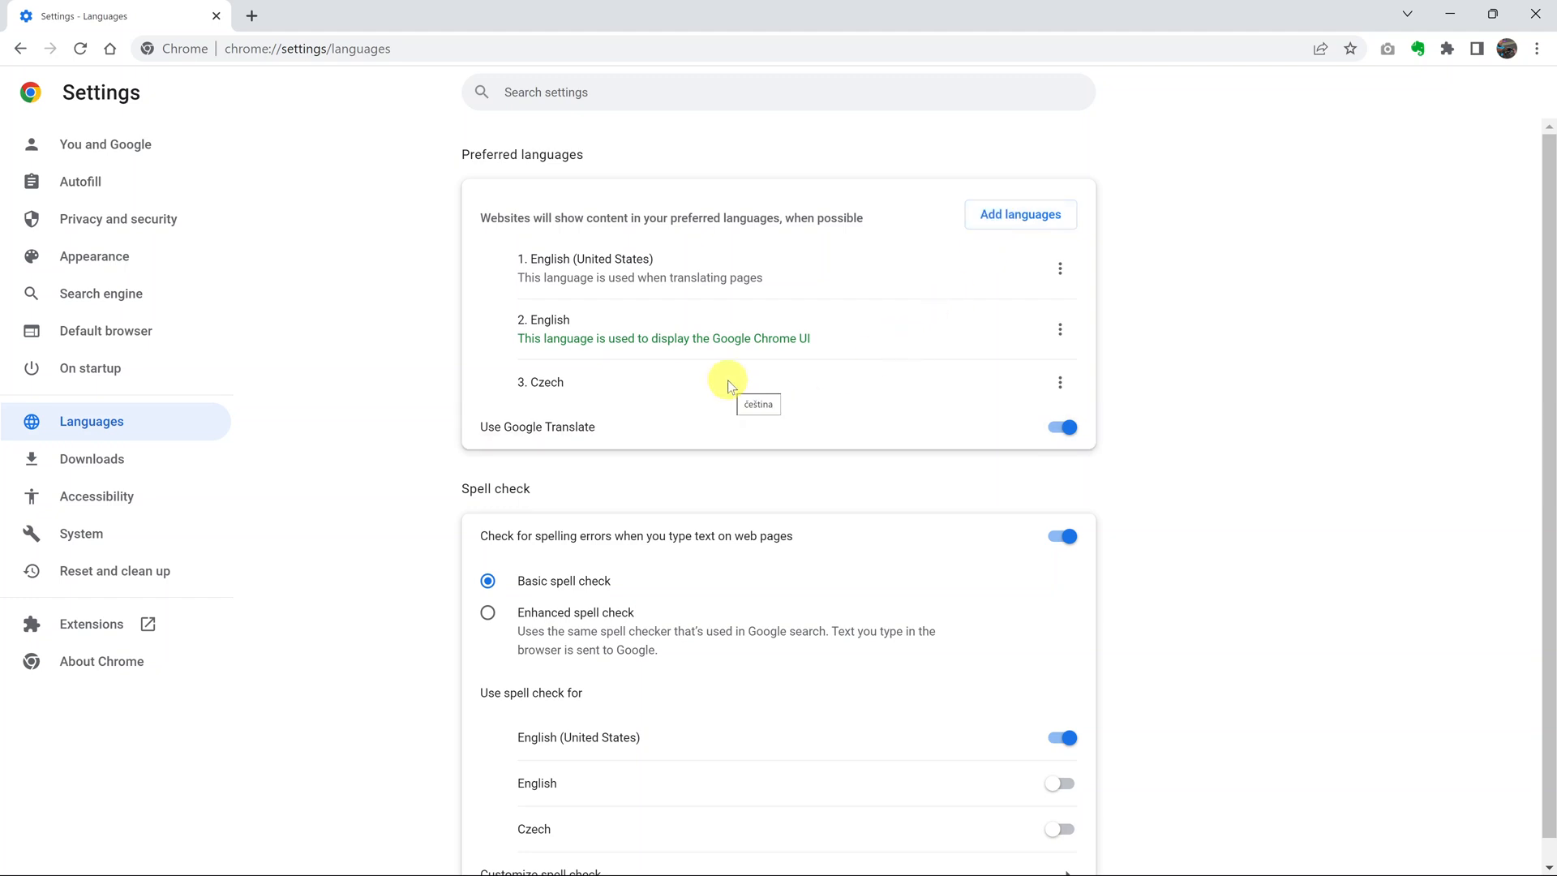
{"action": "mouse_move", "coordinate": [550, 381]}
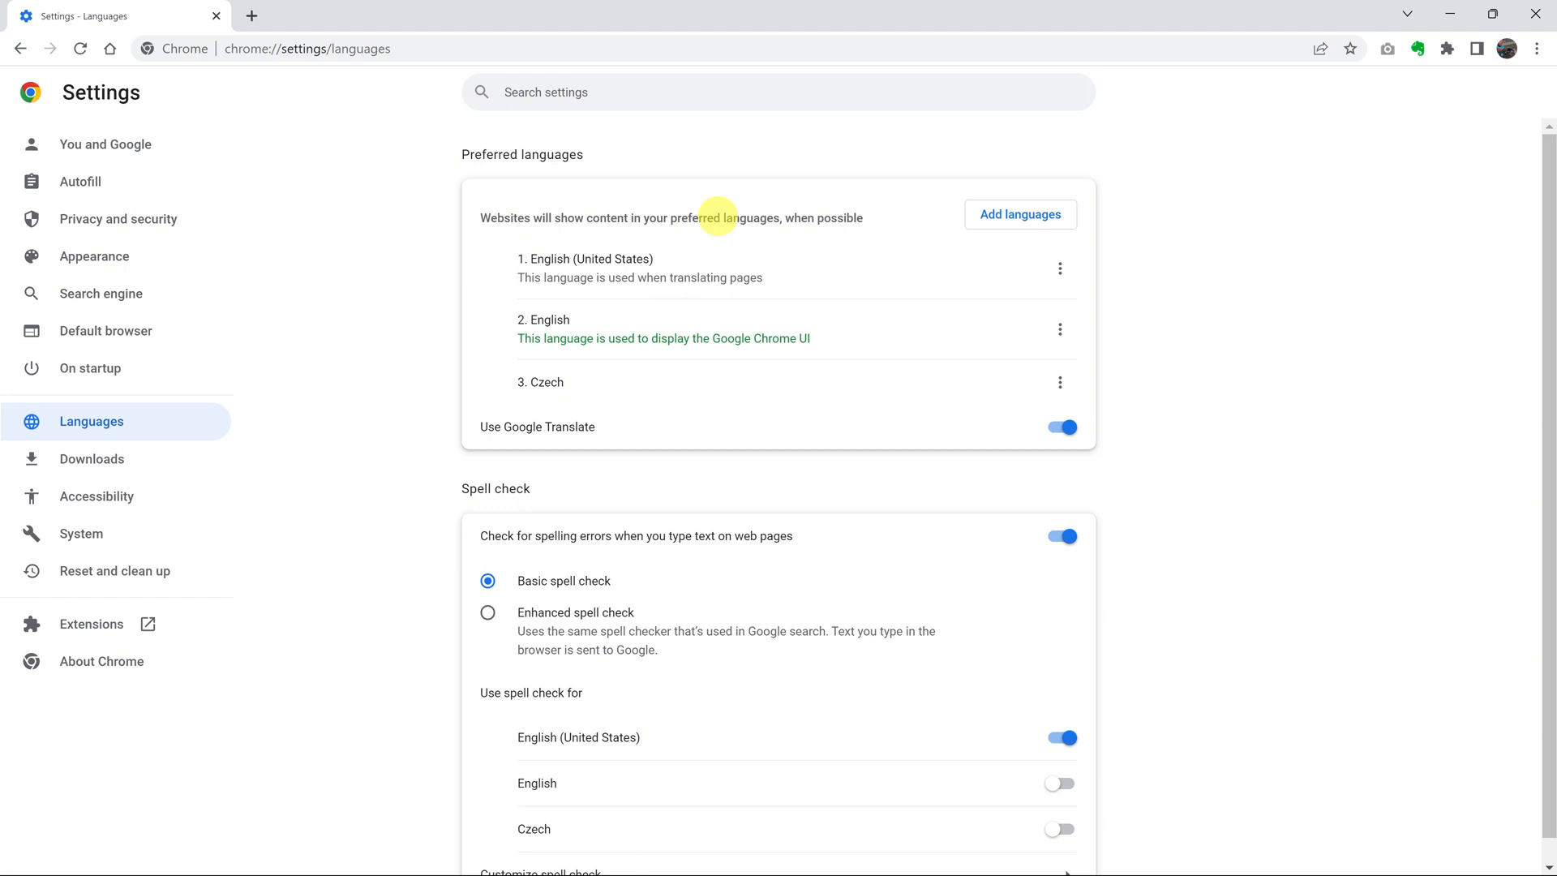
{"action": "scroll", "scroll_direction": "down", "scroll_amount": 3}
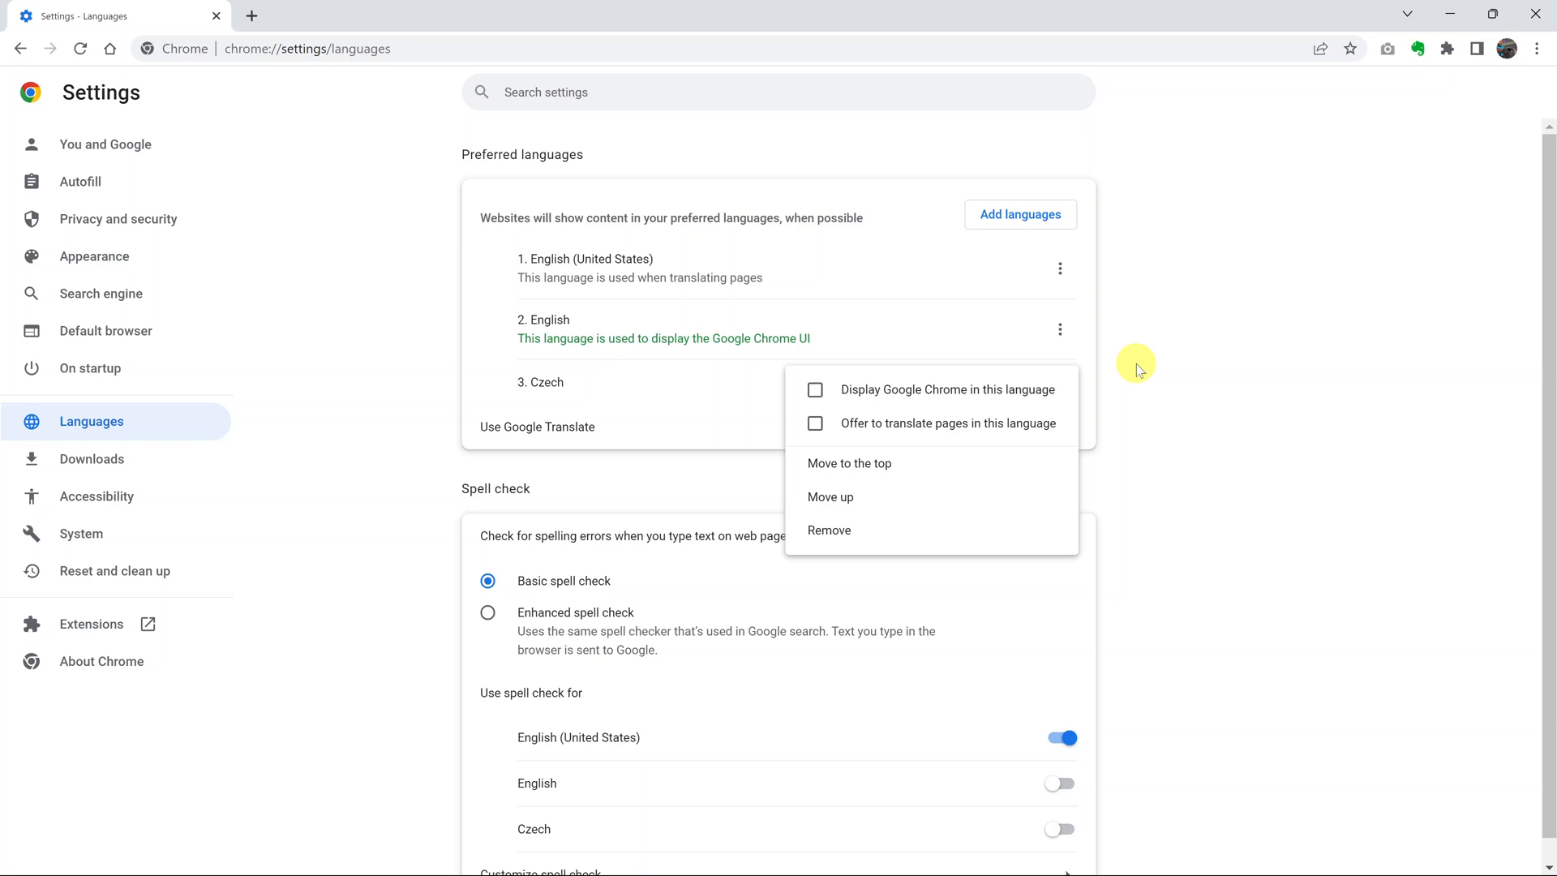
{"action": "mouse_move", "coordinate": [1023, 186]}
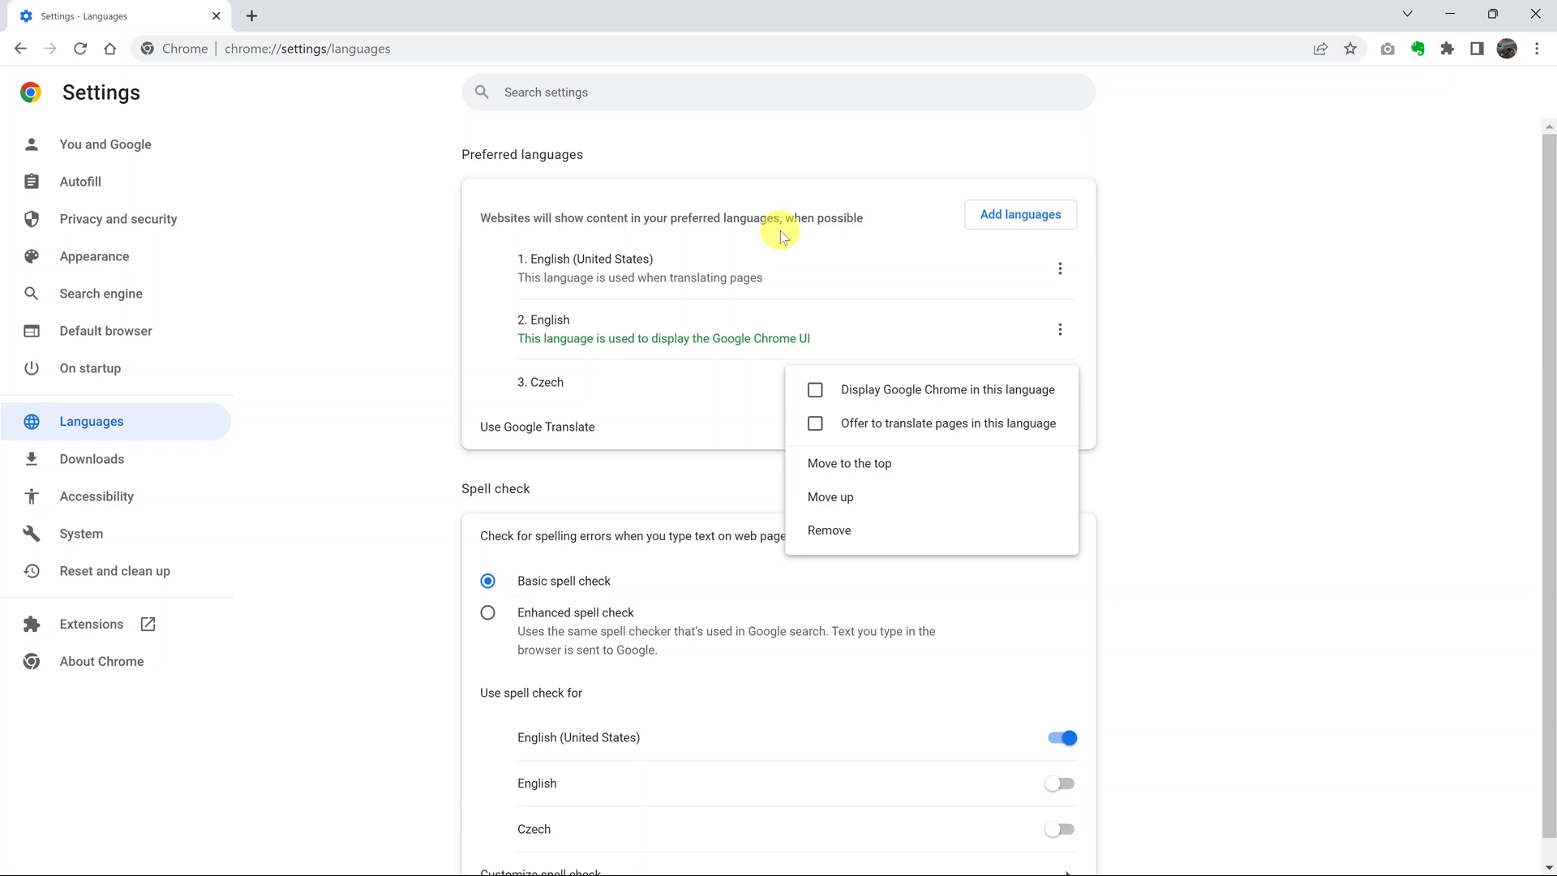
{"action": "mouse_move", "coordinate": [1149, 417]}
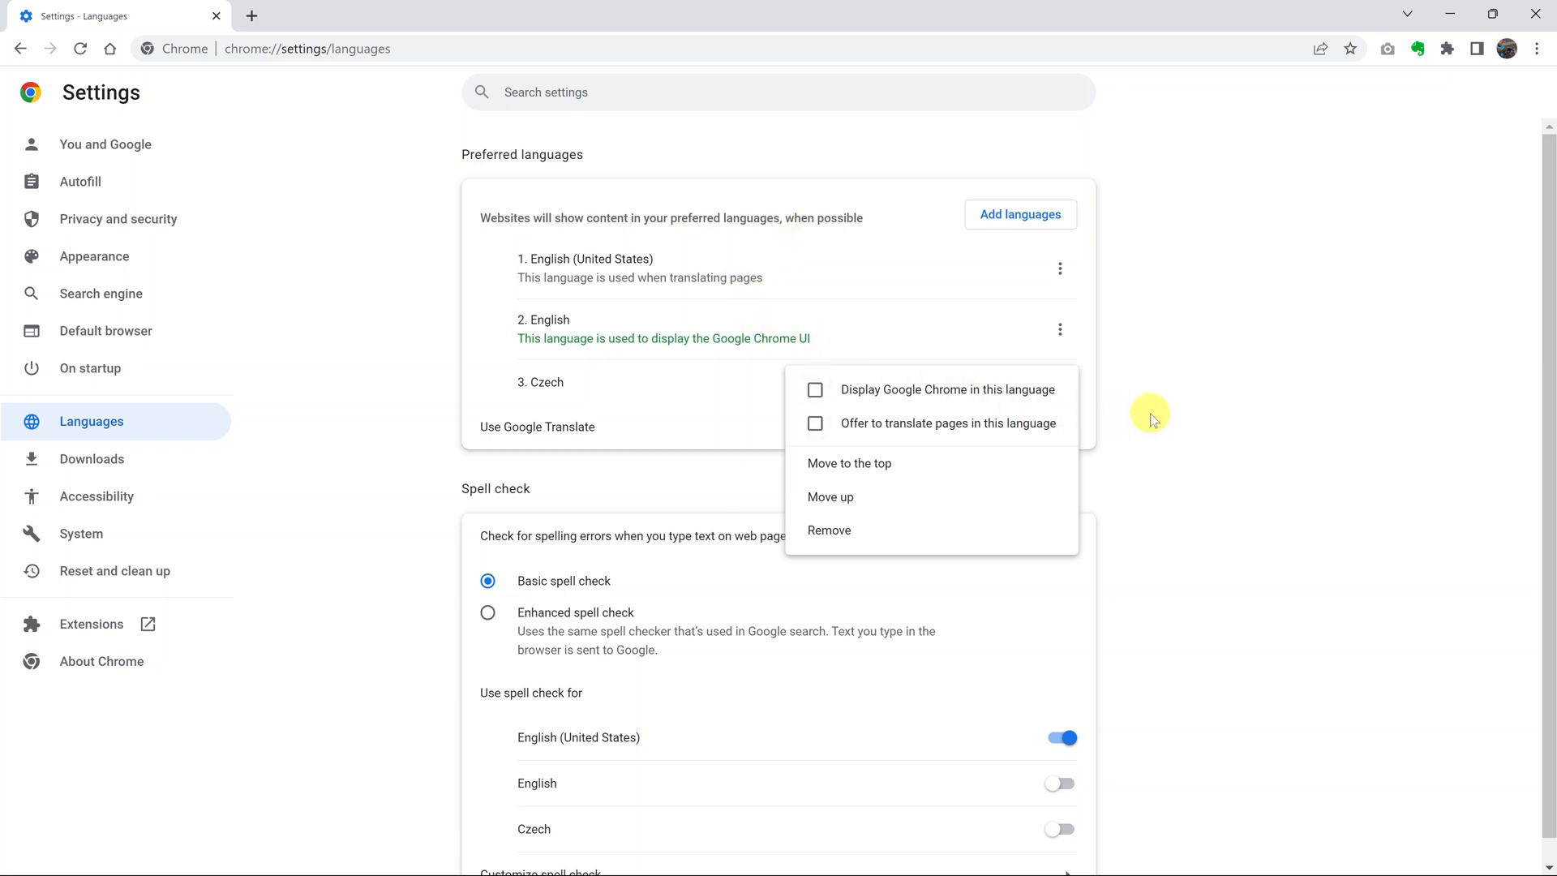
Make Czech the display language via its options menu and relaunch Chrome in Czech
{"action": "left_click", "coordinate": [1059, 329]}
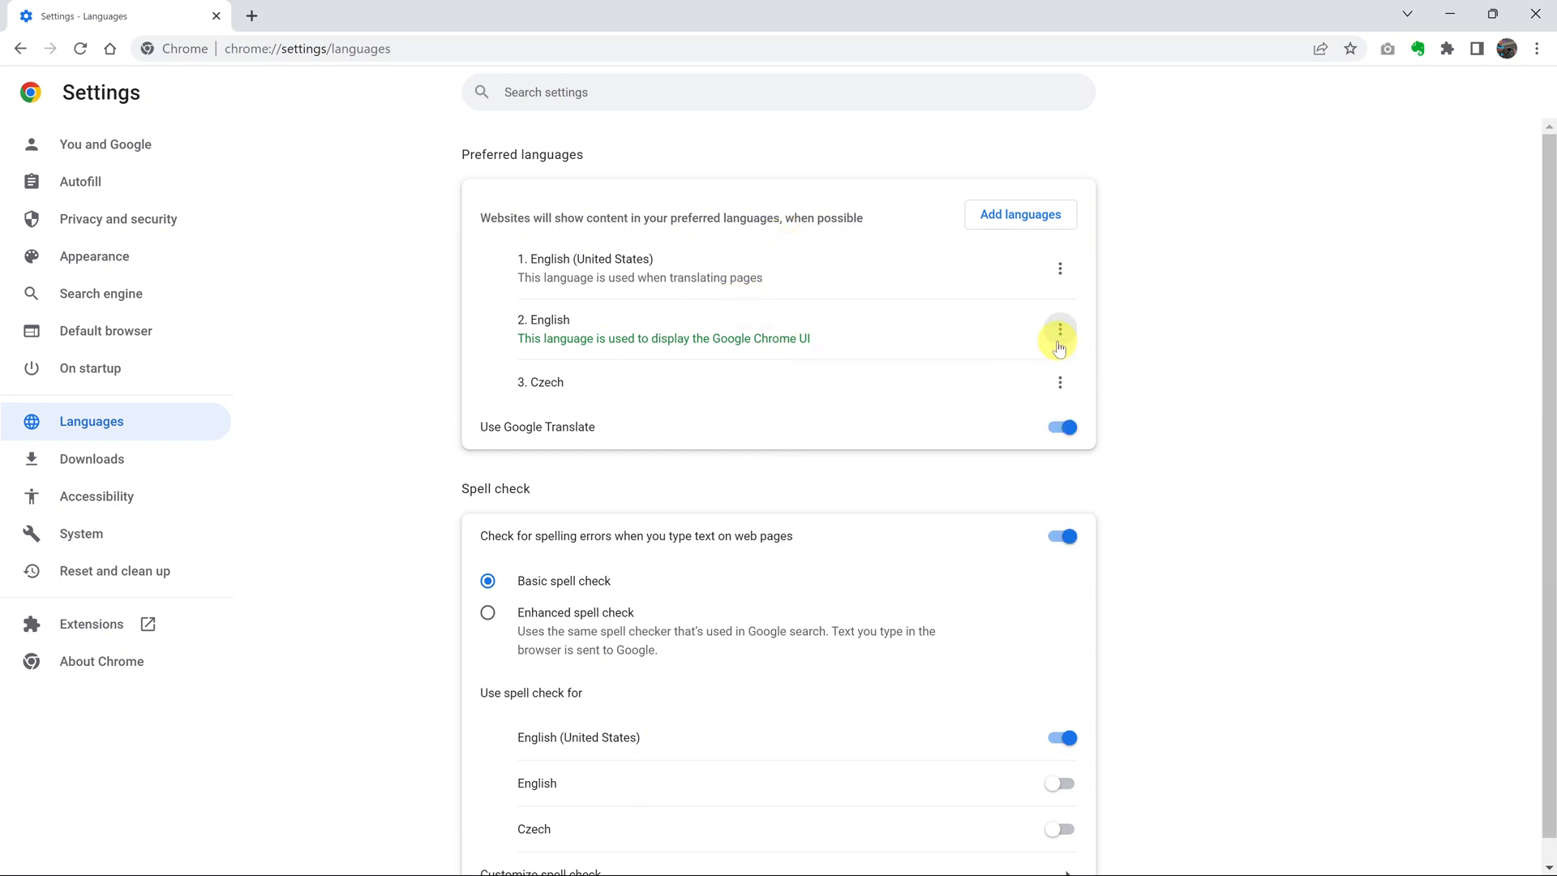
{"action": "left_click", "coordinate": [1059, 331]}
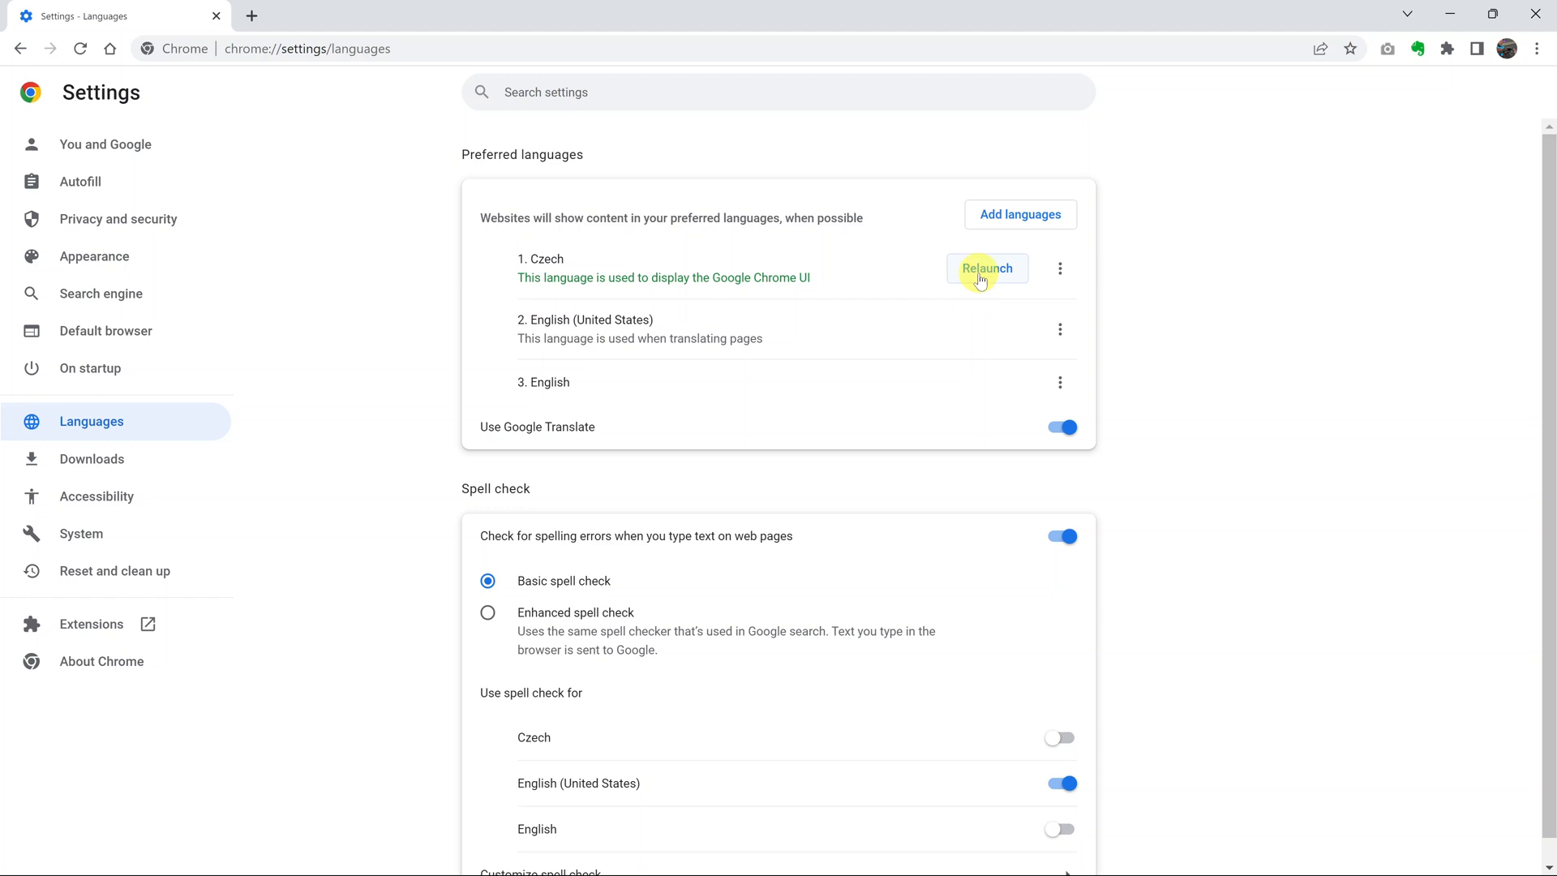
{"action": "left_click", "coordinate": [984, 267]}
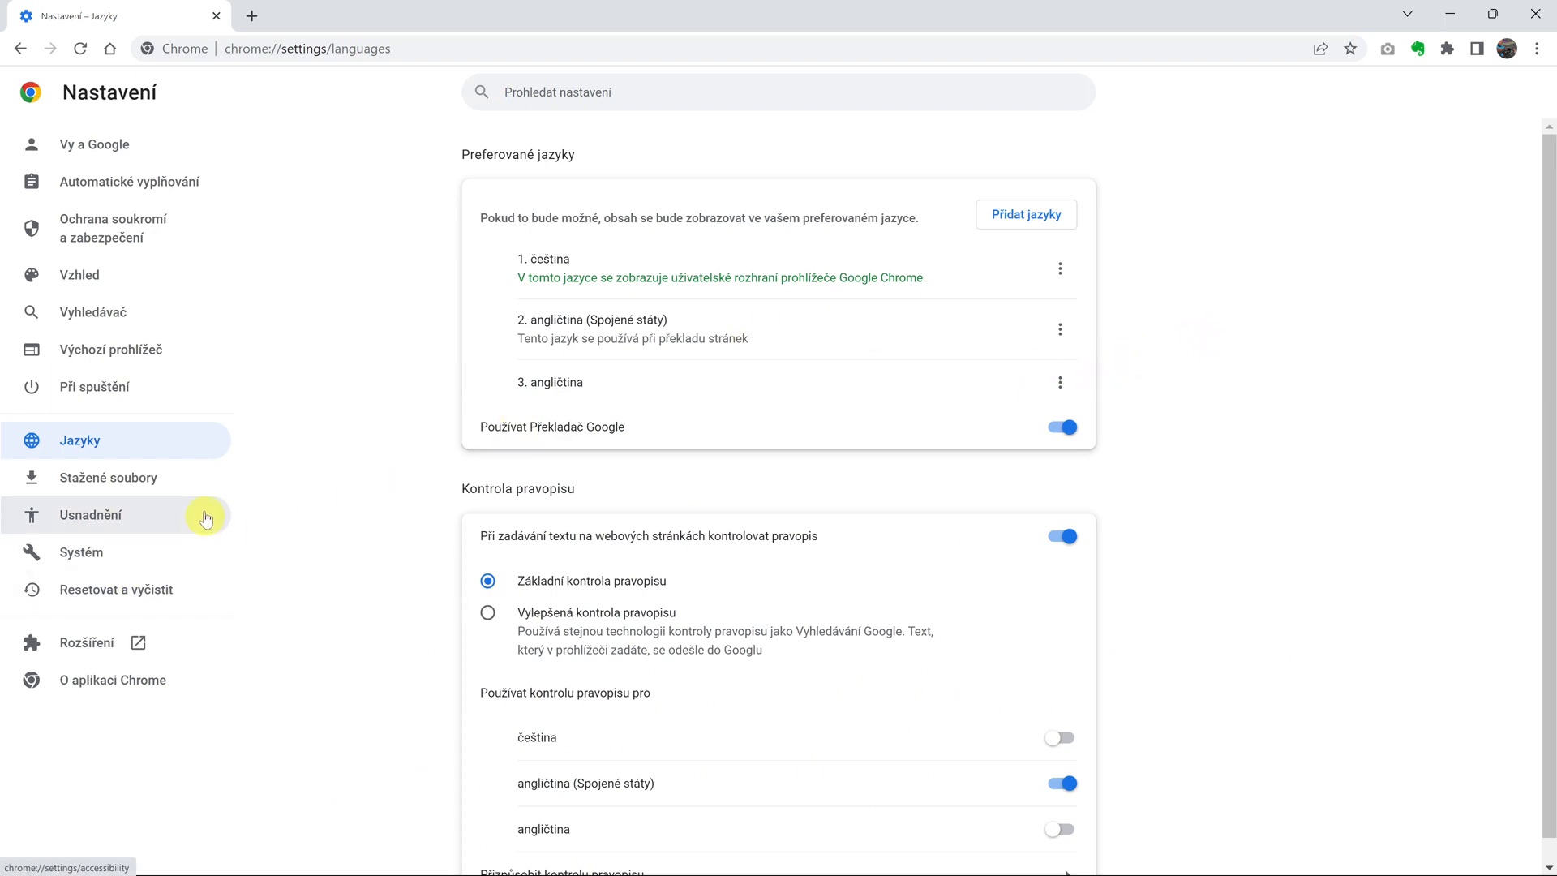
{"action": "mouse_move", "coordinate": [142, 448]}
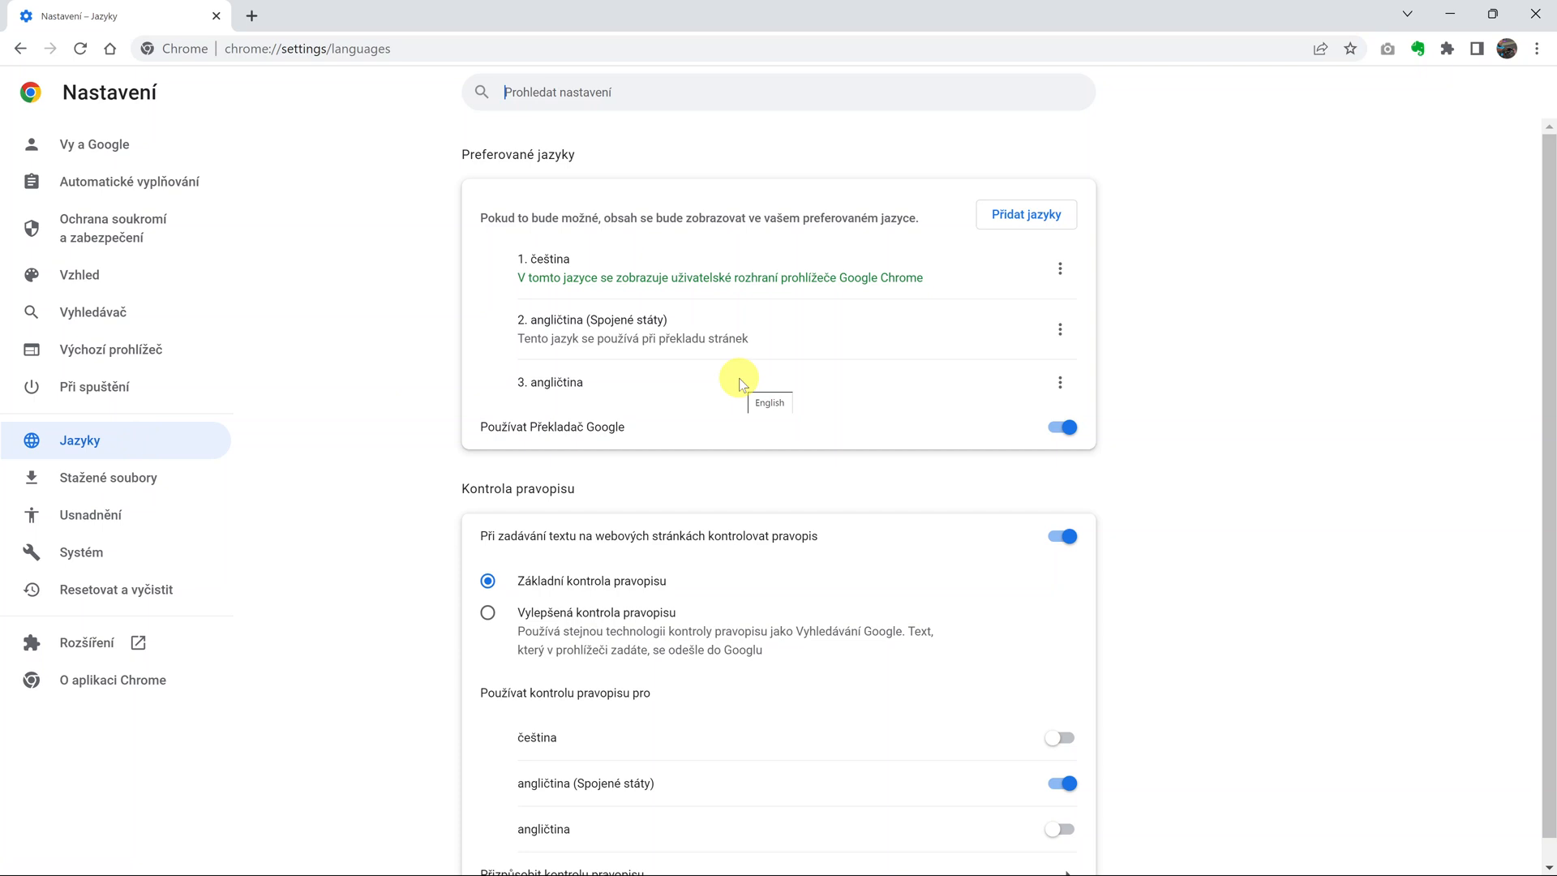
{"action": "mouse_move", "coordinate": [978, 317]}
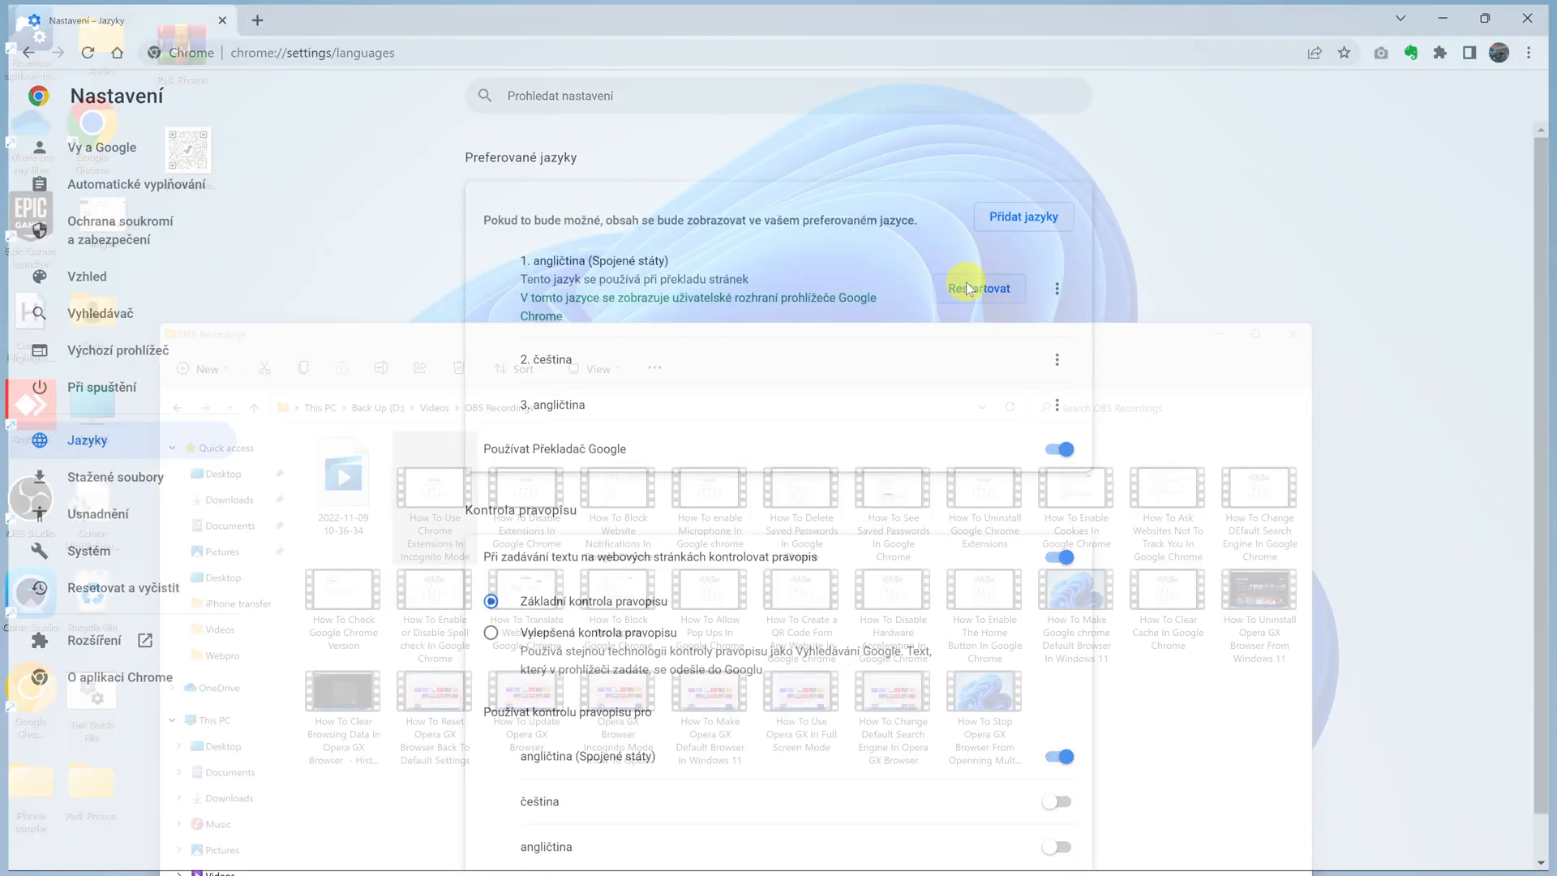
Relaunch Chrome so the interface returns to English (United States)
{"action": "left_click", "coordinate": [980, 289]}
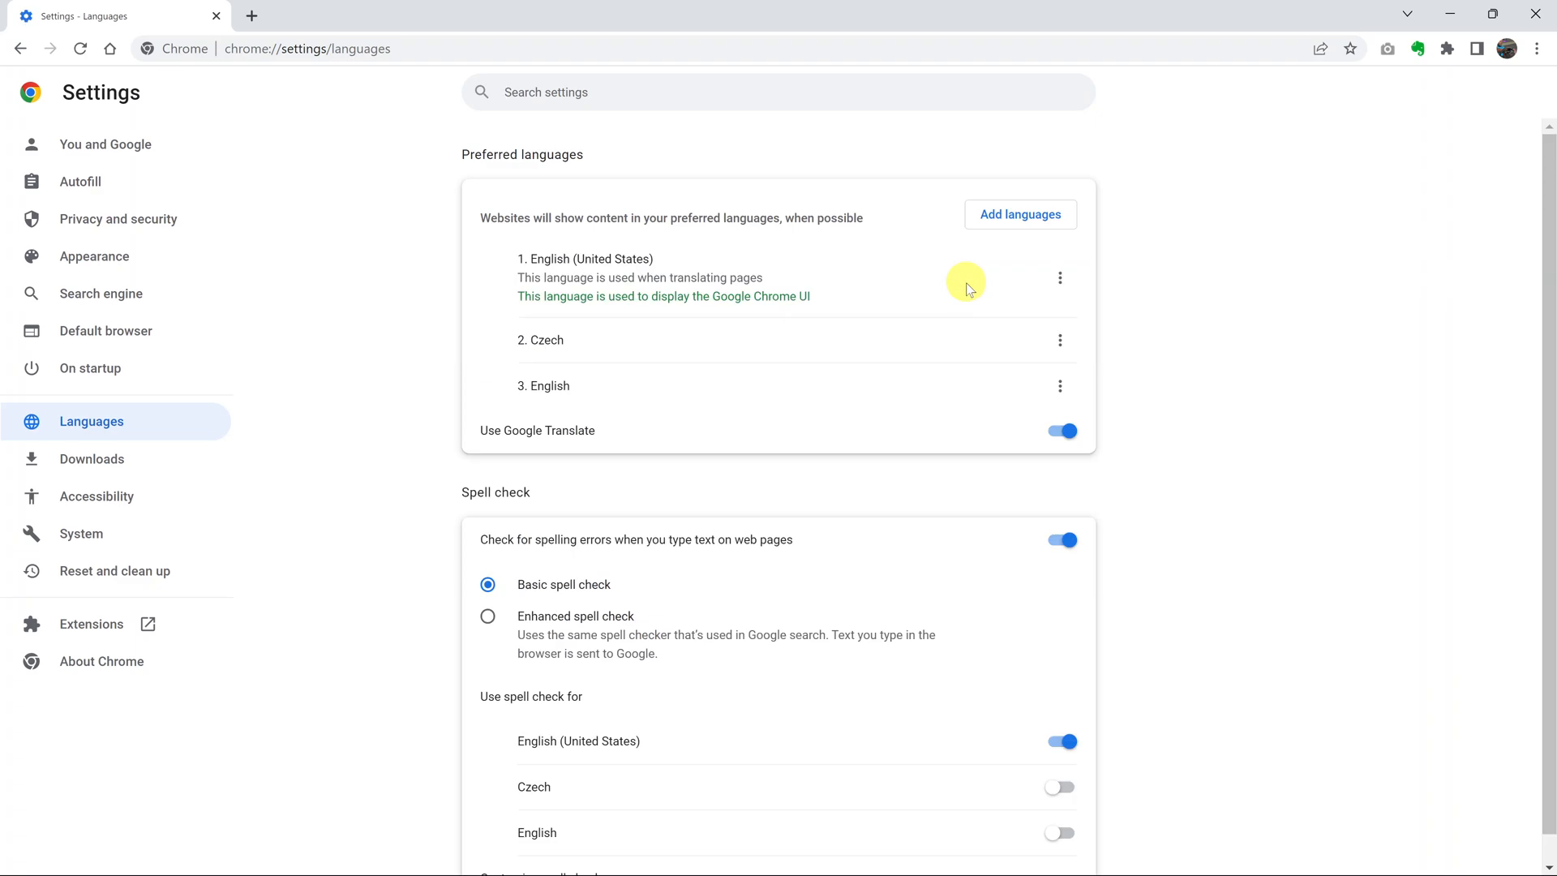
{"action": "mouse_move", "coordinate": [417, 191]}
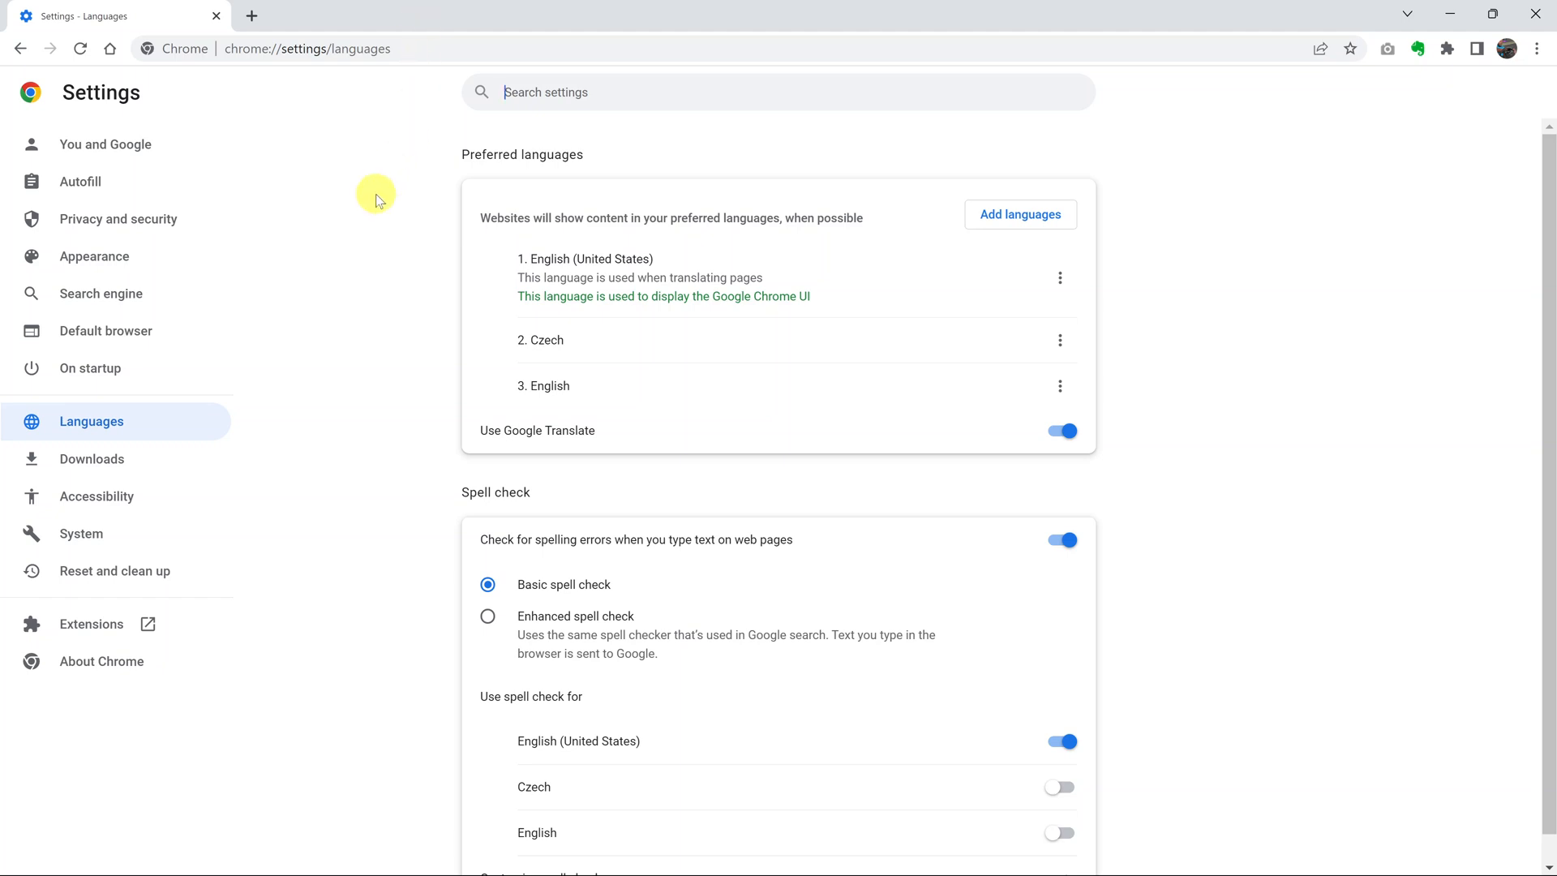
{"action": "mouse_move", "coordinate": [229, 87]}
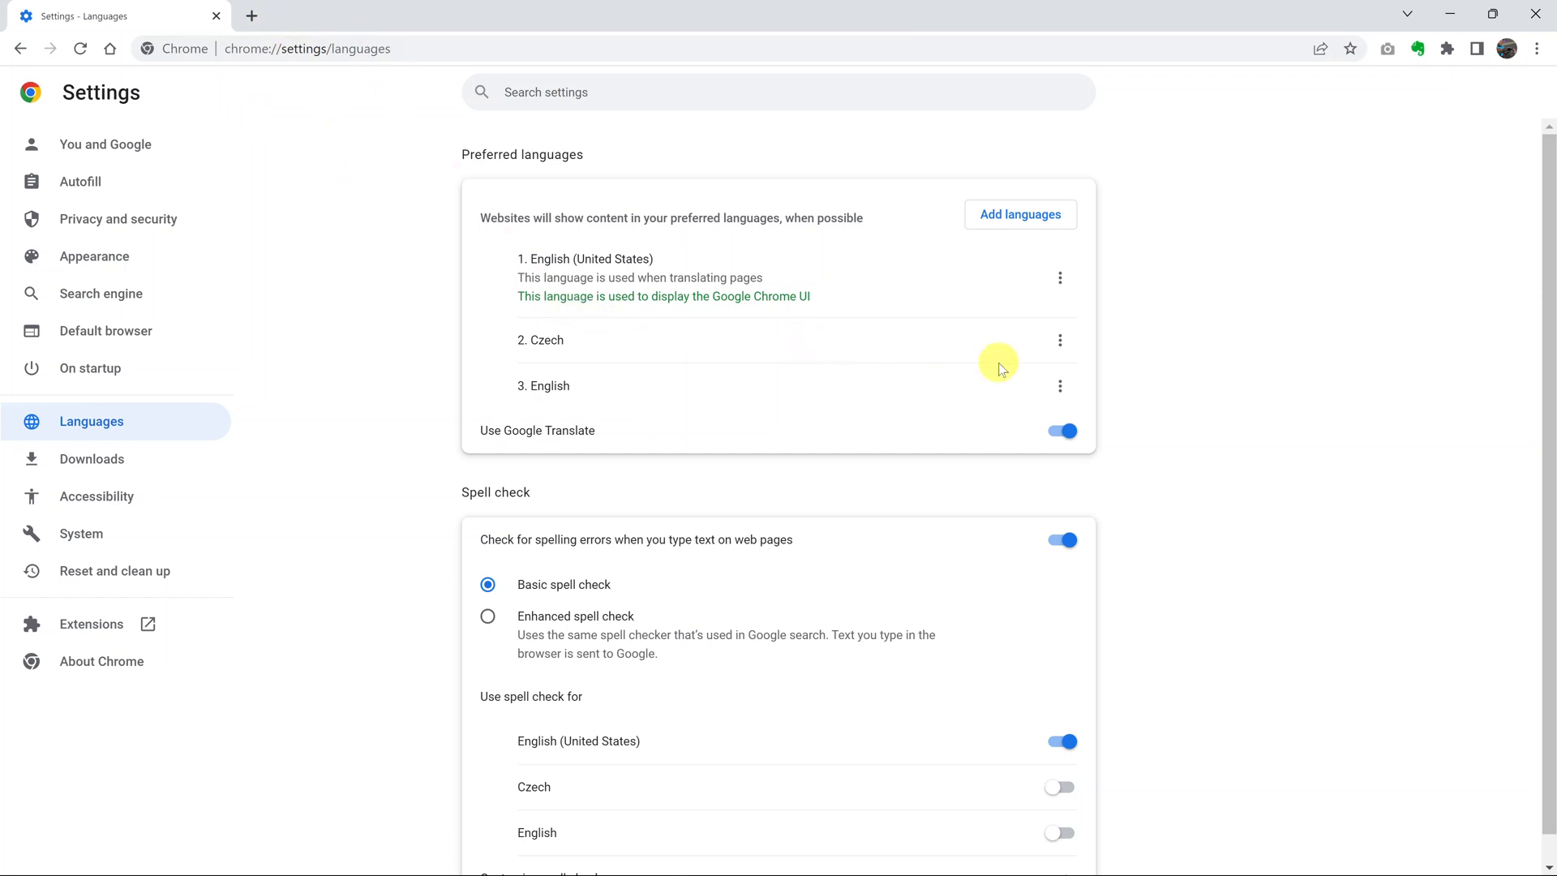
{"action": "mouse_move", "coordinate": [1059, 341]}
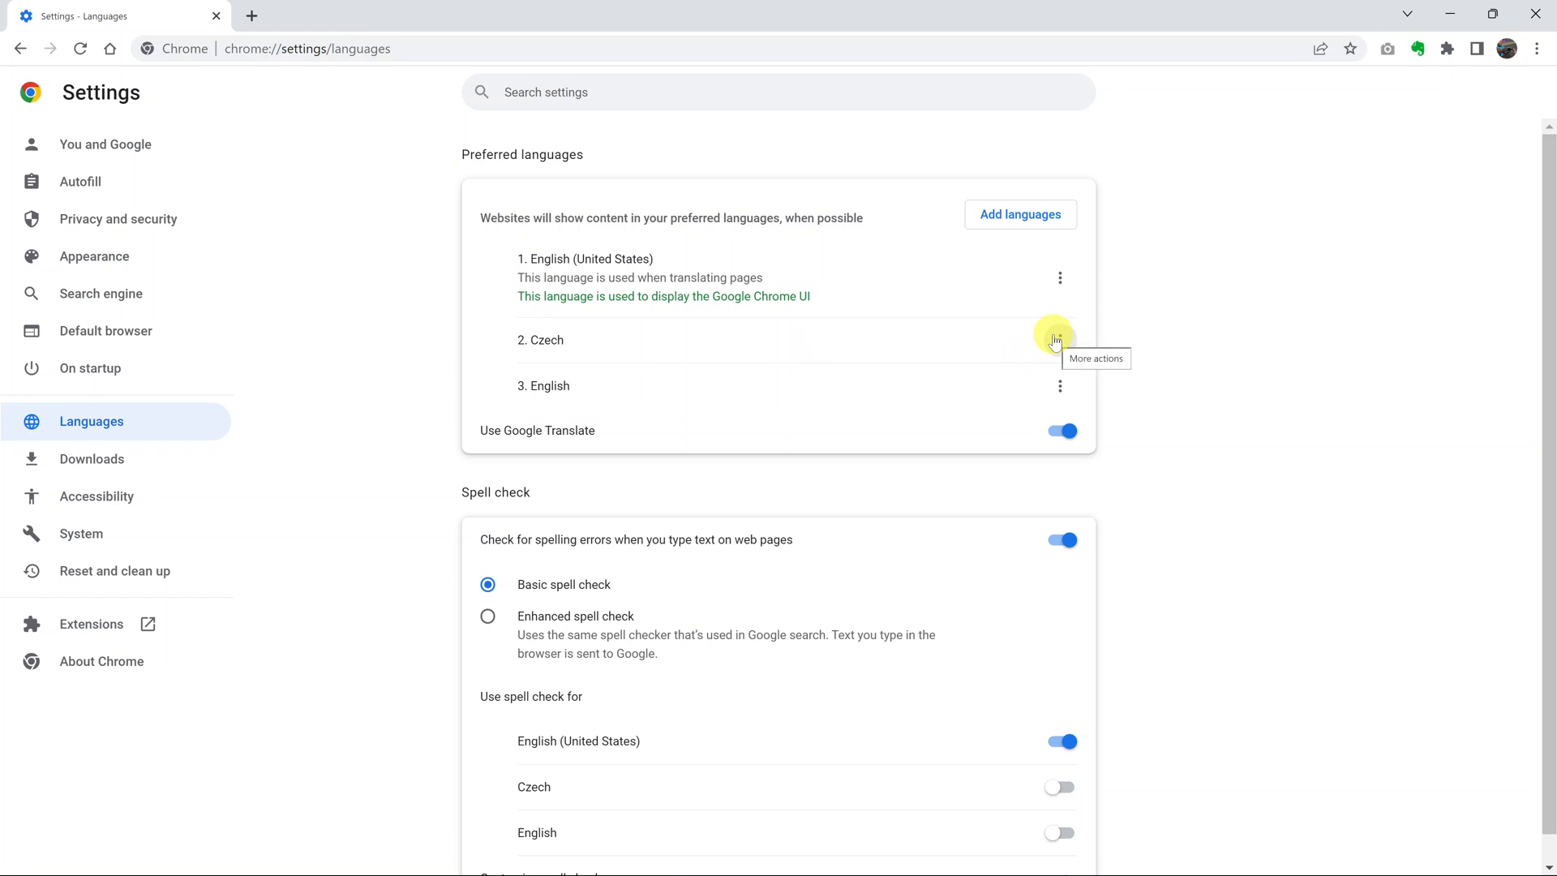
{"action": "mouse_move", "coordinate": [349, 99]}
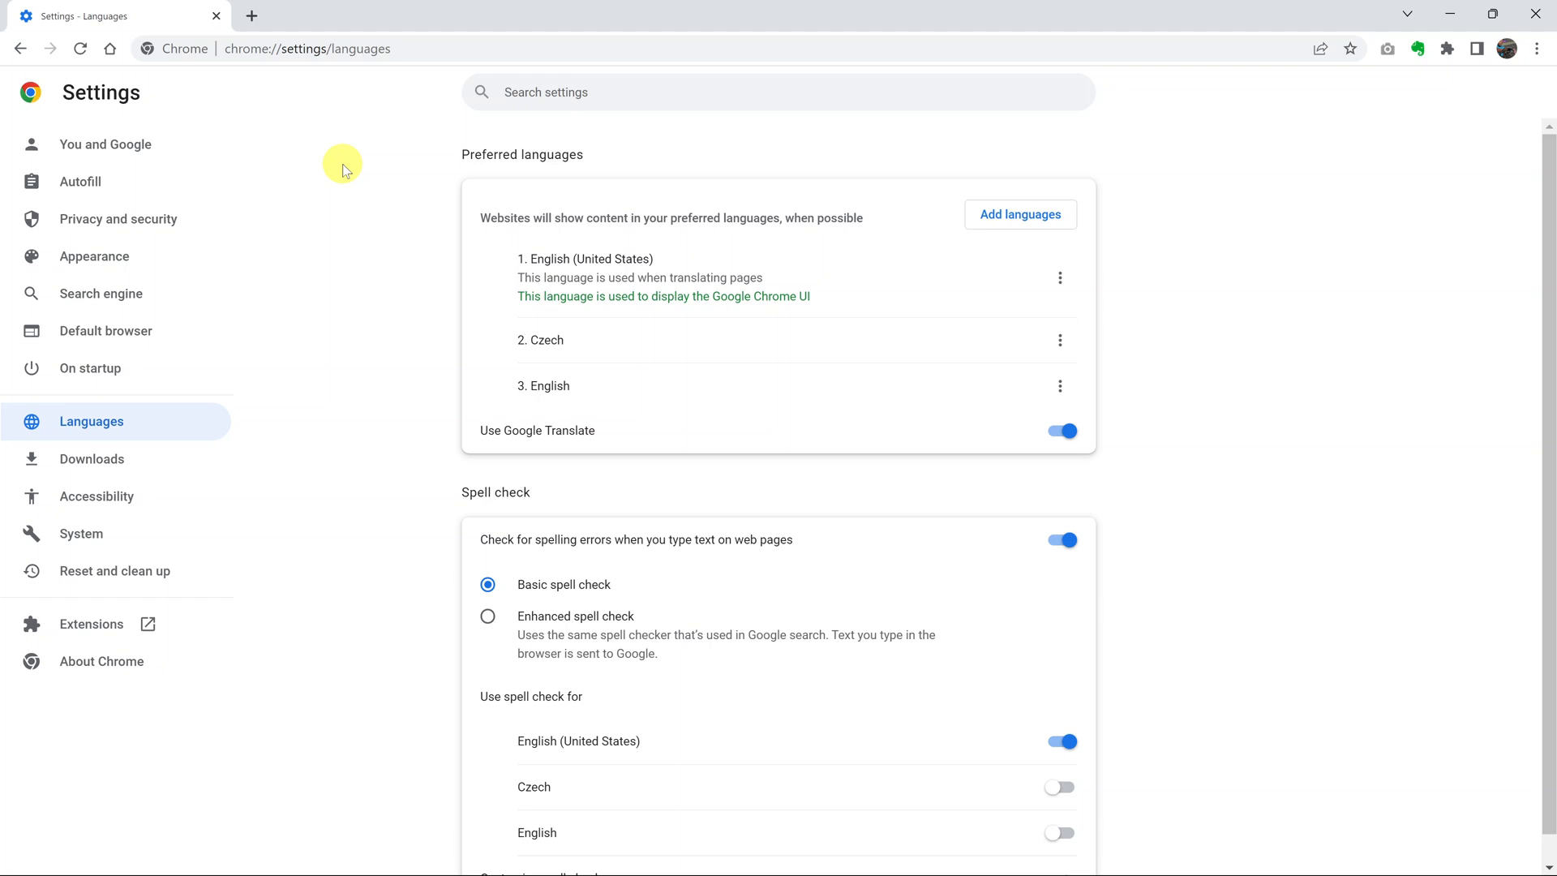
{"action": "mouse_move", "coordinate": [321, 104]}
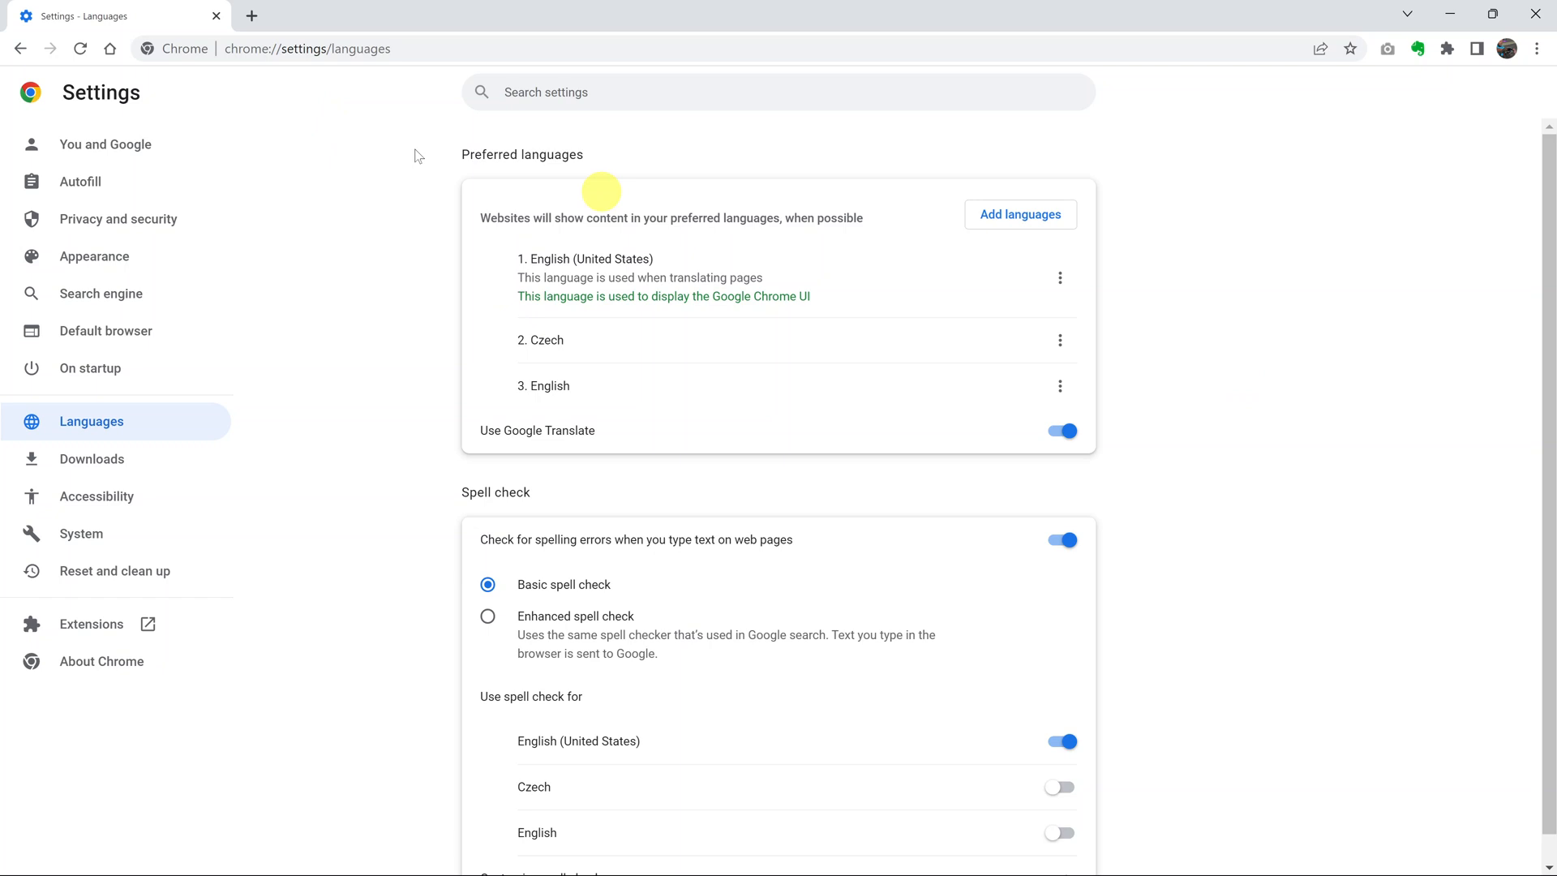
{"action": "mouse_move", "coordinate": [104, 144]}
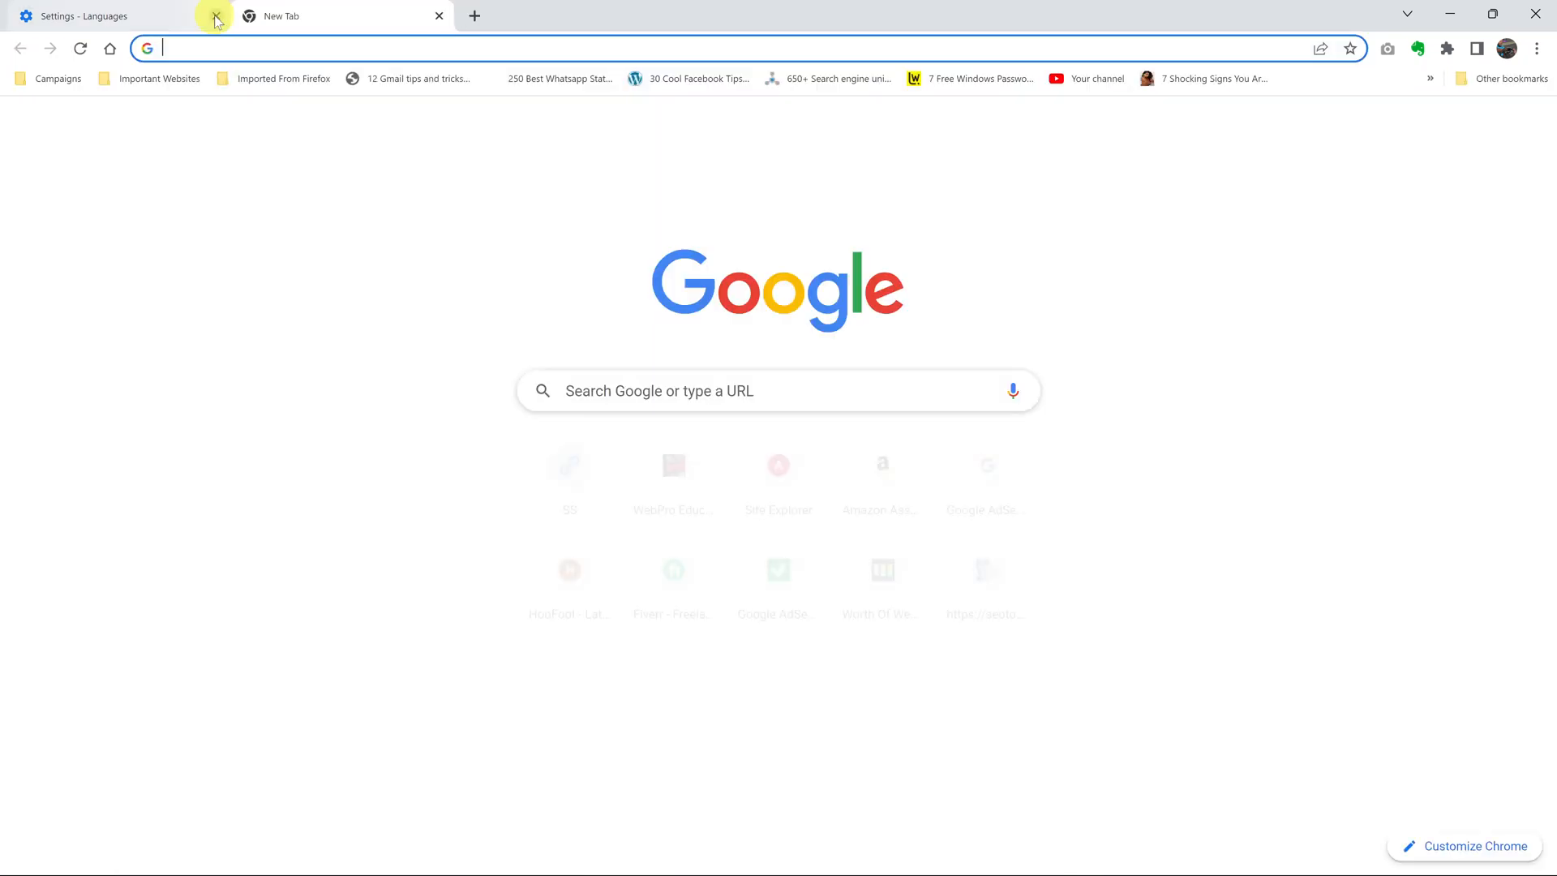
{"action": "left_click", "coordinate": [214, 16]}
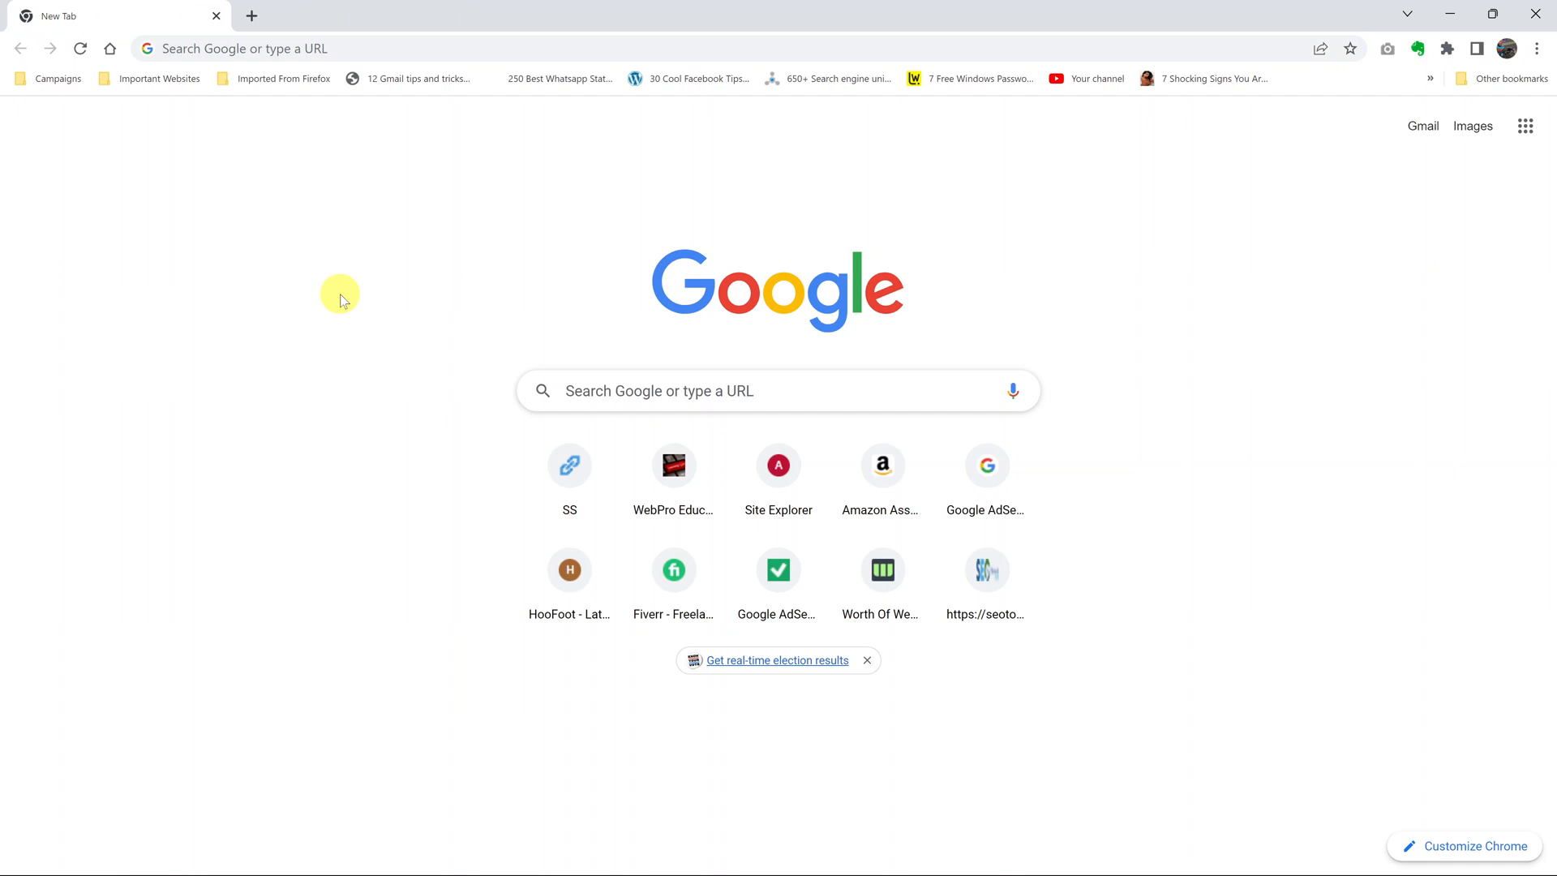
{"action": "mouse_move", "coordinate": [781, 313]}
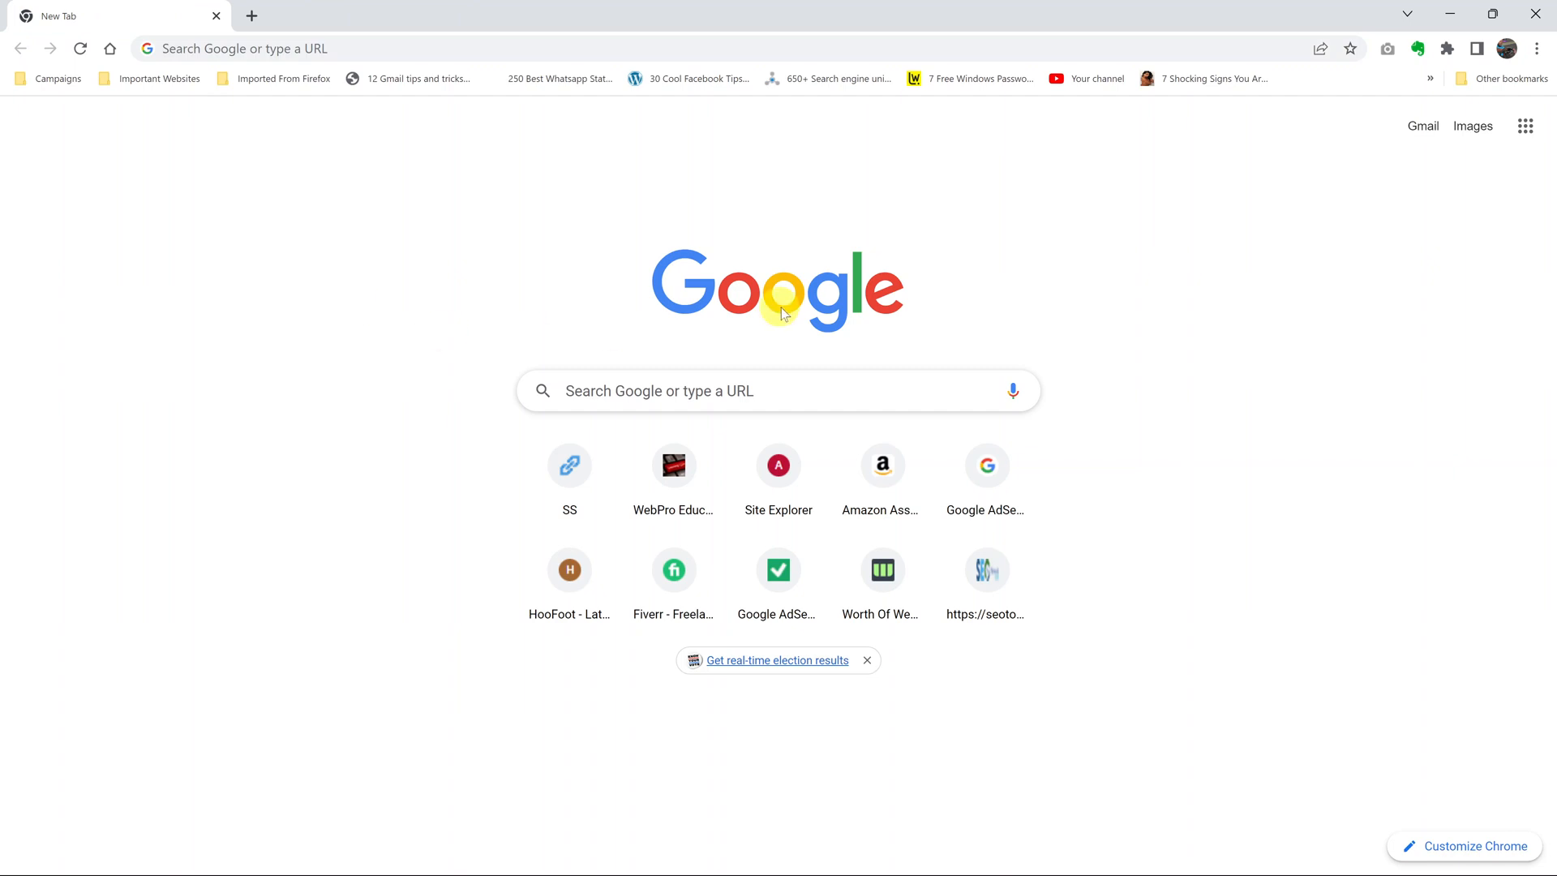
{"action": "mouse_move", "coordinate": [1152, 223]}
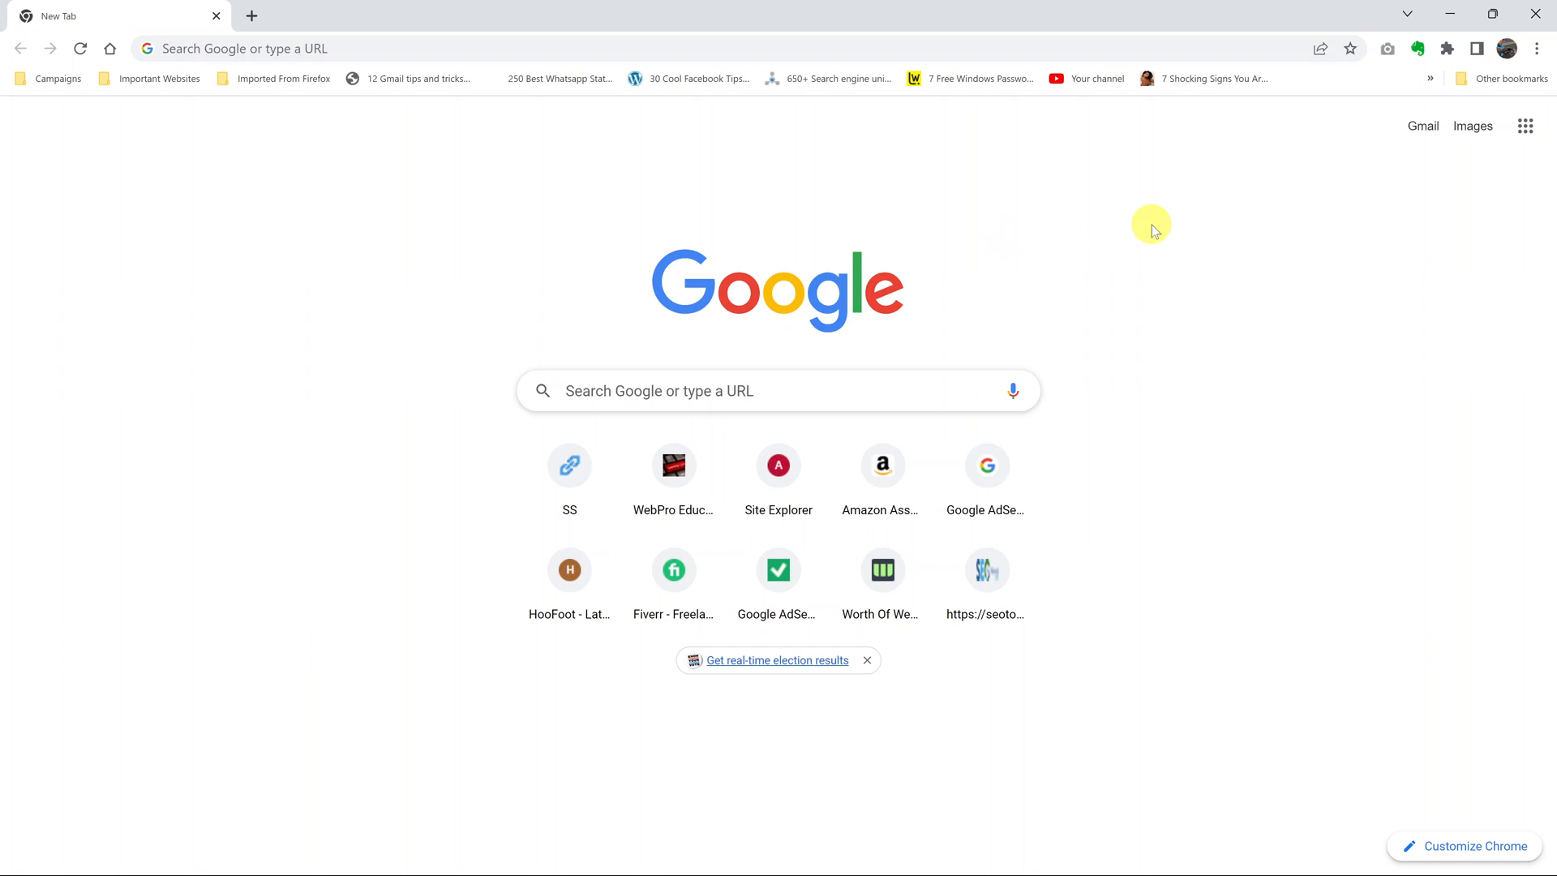
{"action": "mouse_move", "coordinate": [1534, 47]}
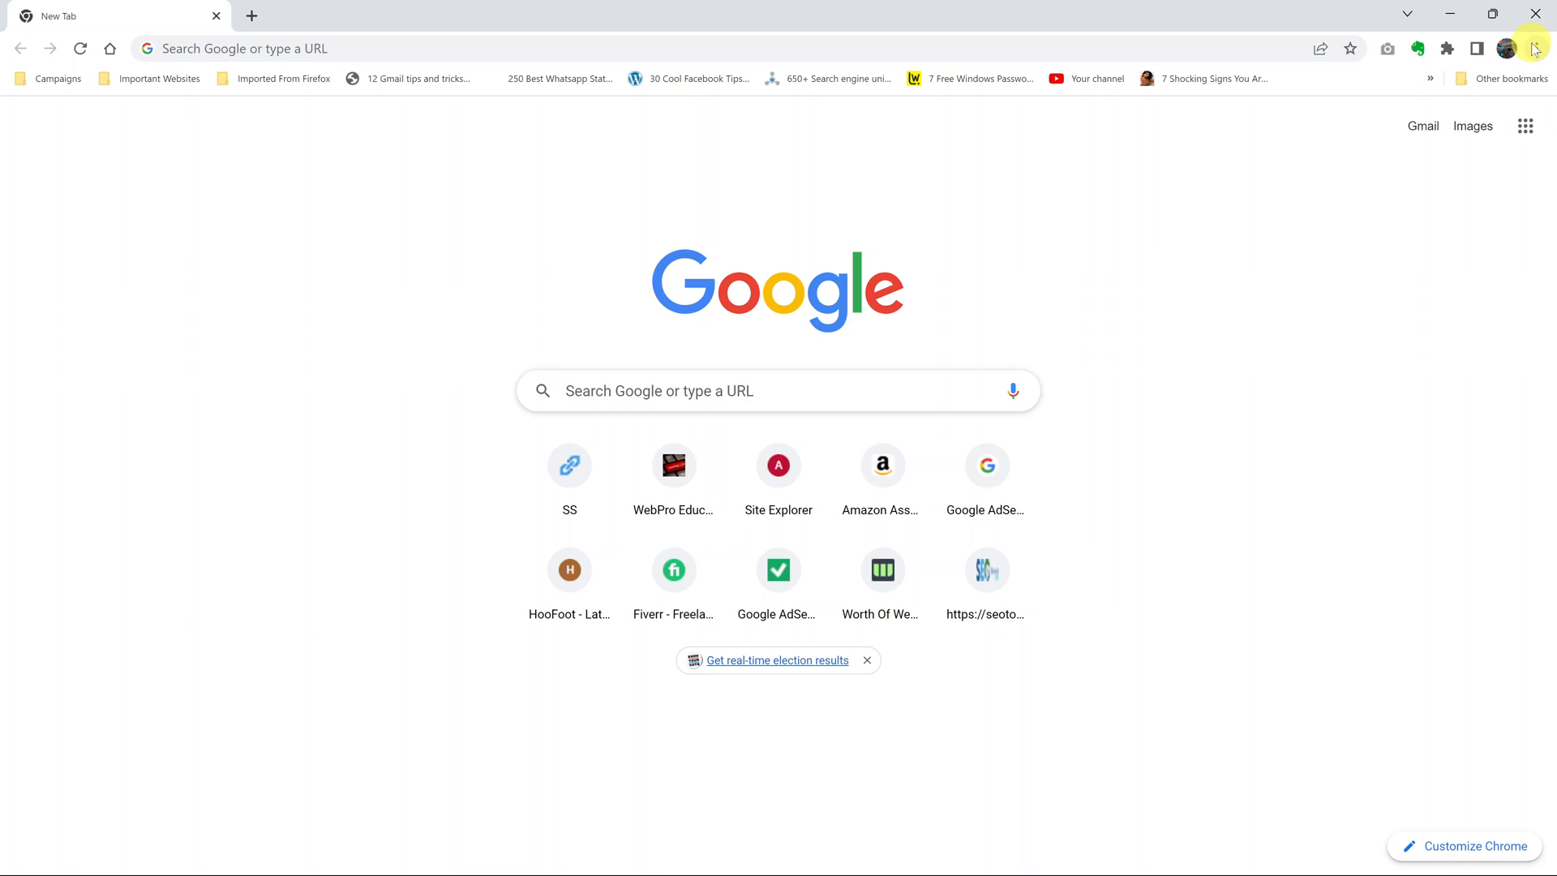
{"action": "left_click", "coordinate": [1538, 49]}
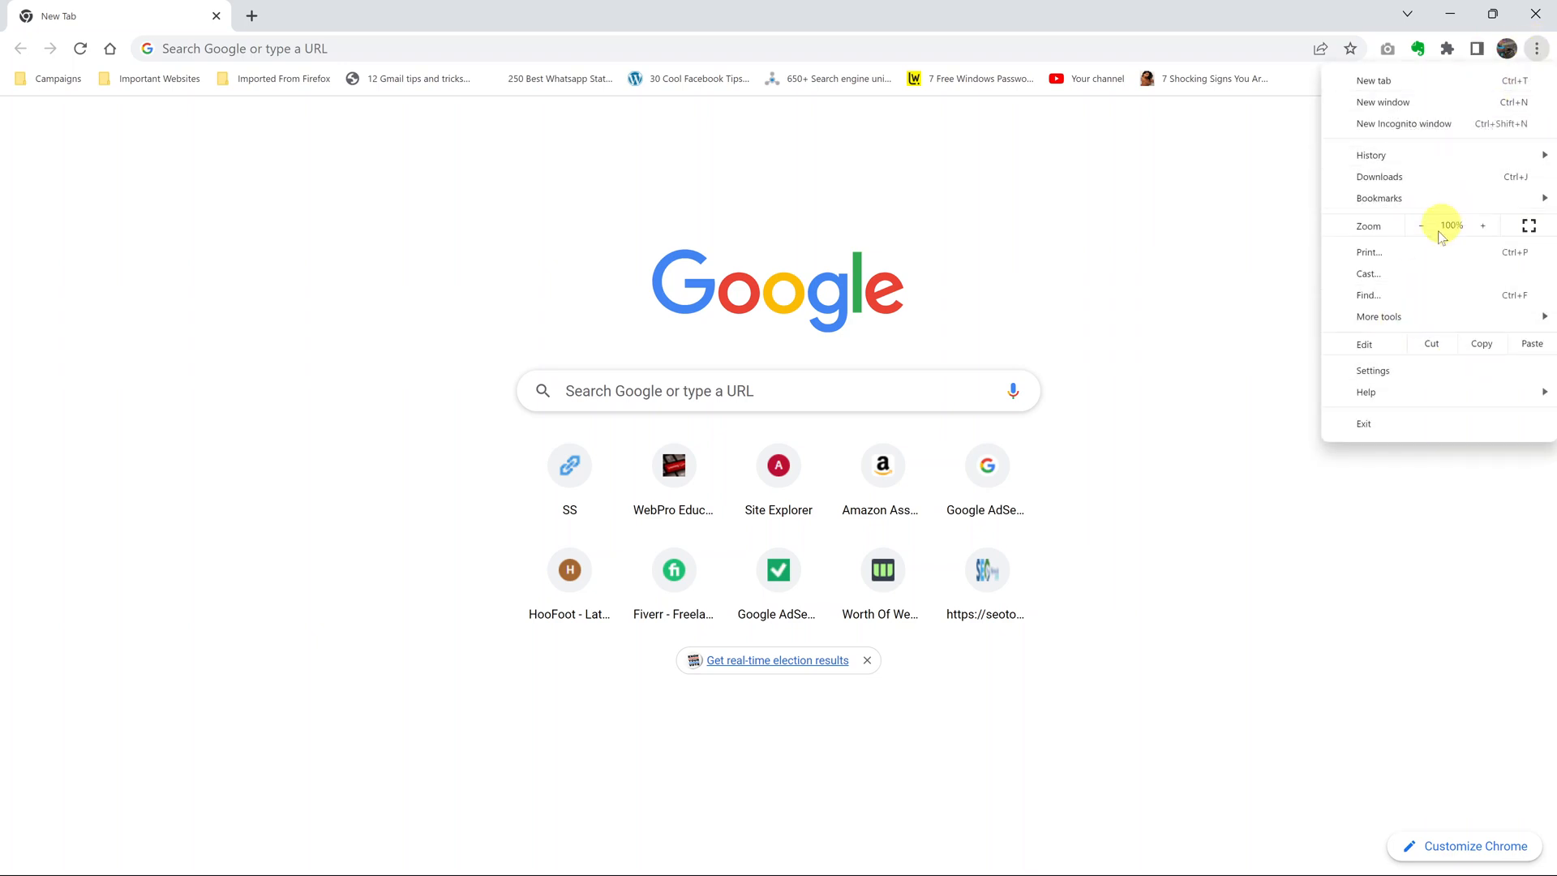
{"action": "left_click", "coordinate": [1372, 370]}
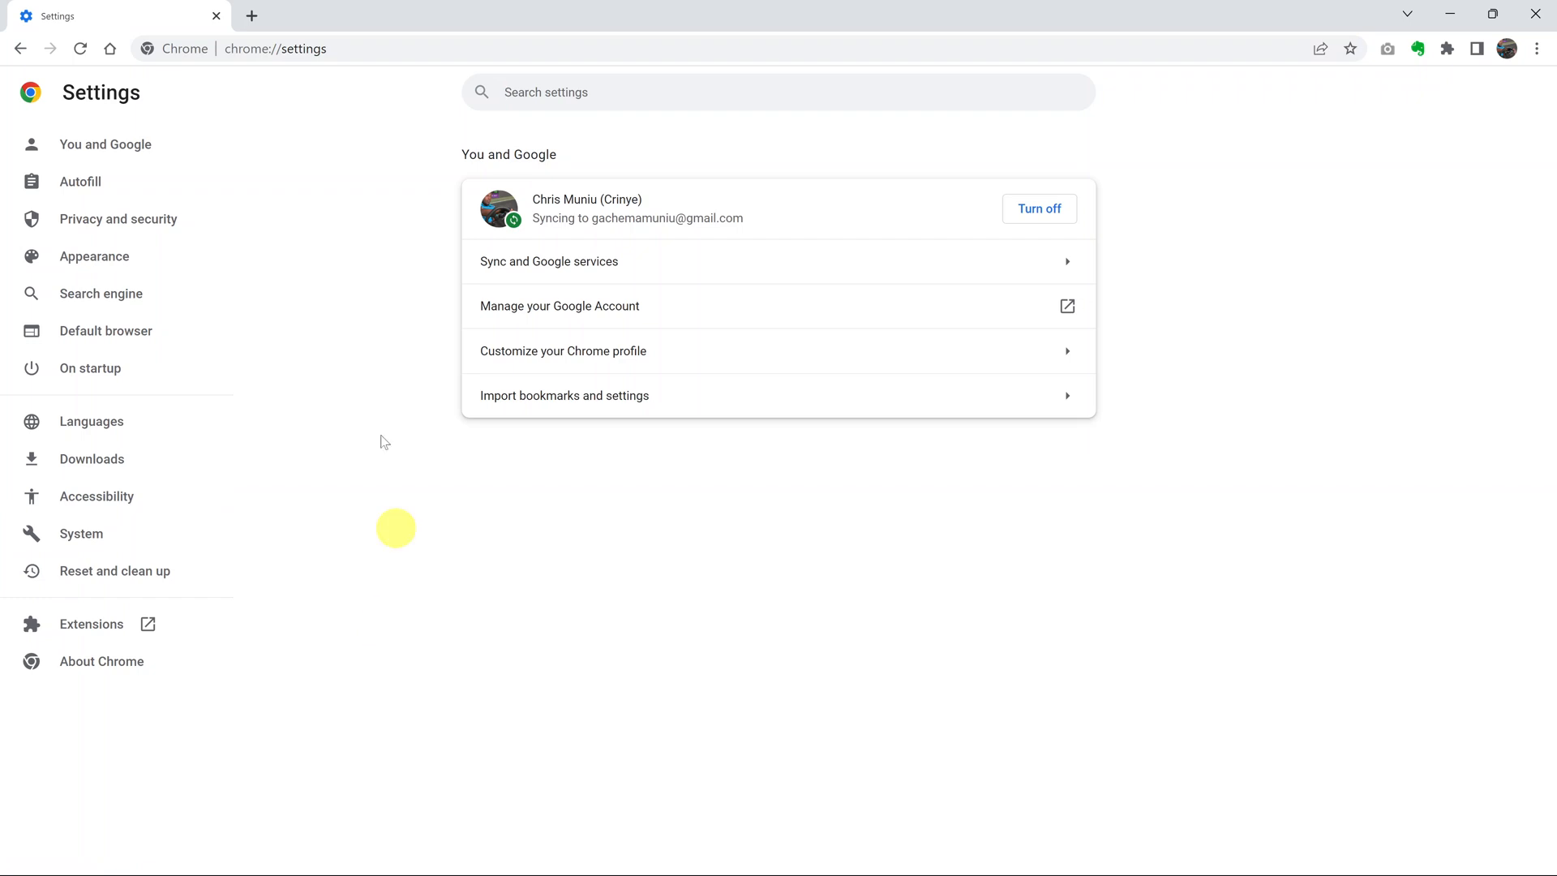
{"action": "left_click", "coordinate": [474, 15]}
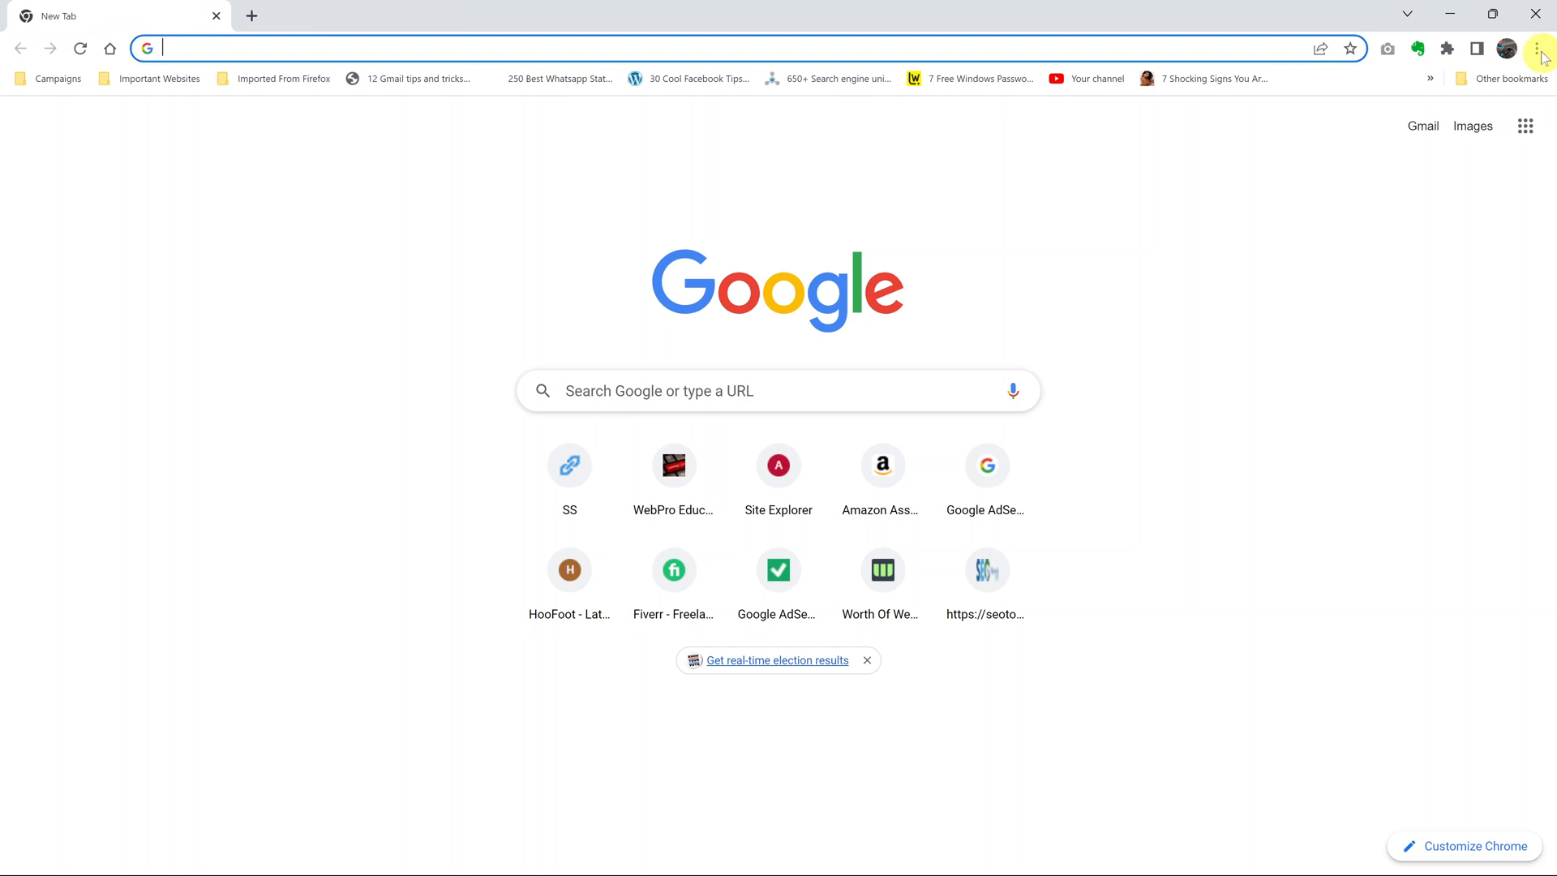
Reopen Chrome's Settings page from the three-dot menu
{"action": "left_click", "coordinate": [1538, 47]}
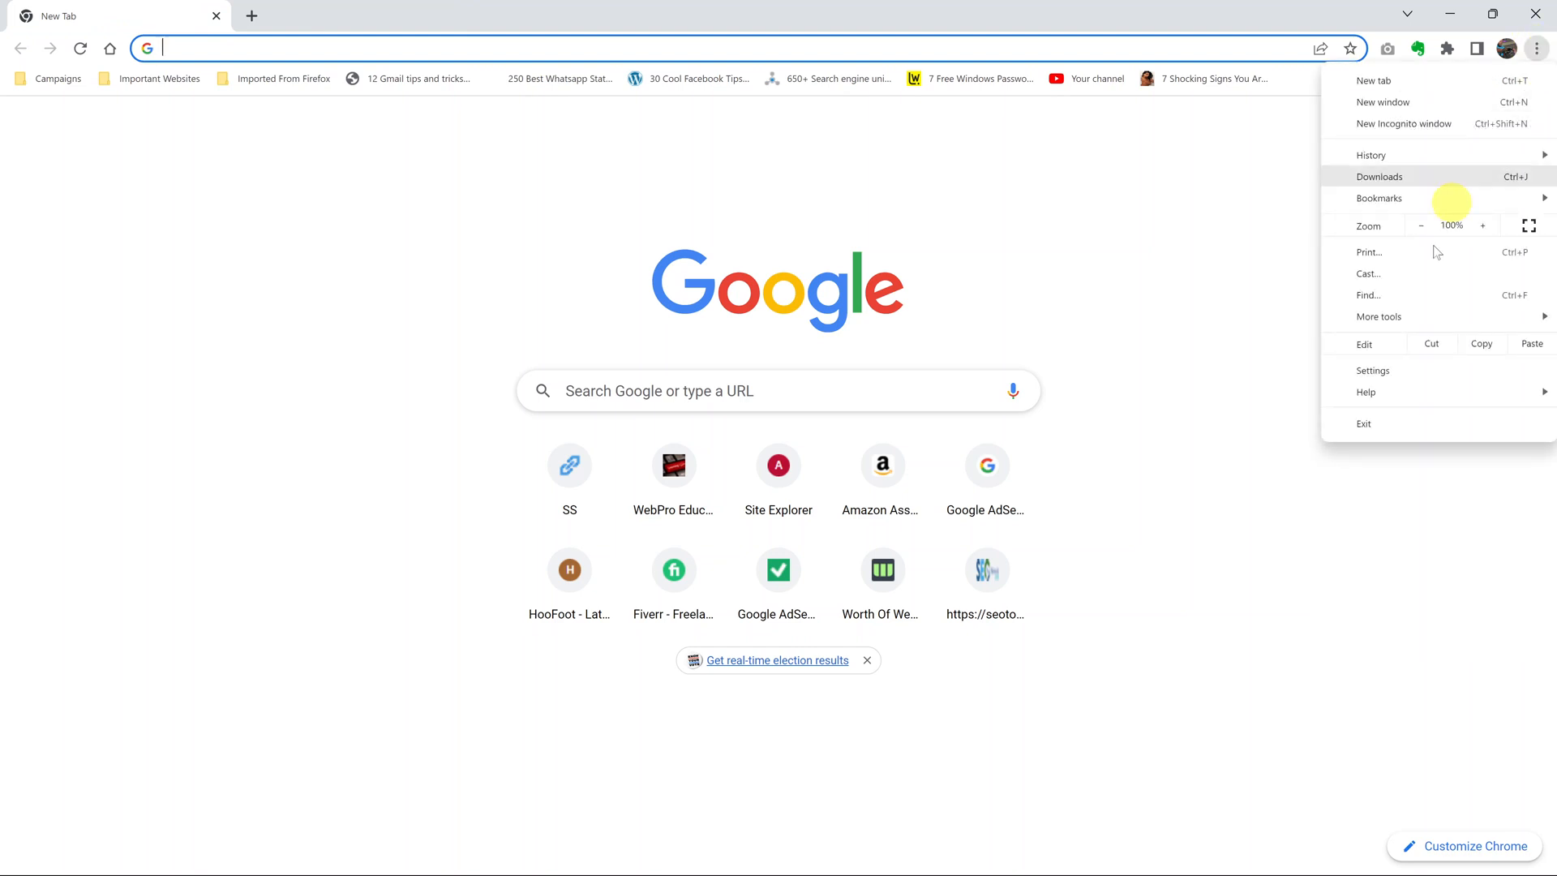
{"action": "left_click", "coordinate": [1373, 370]}
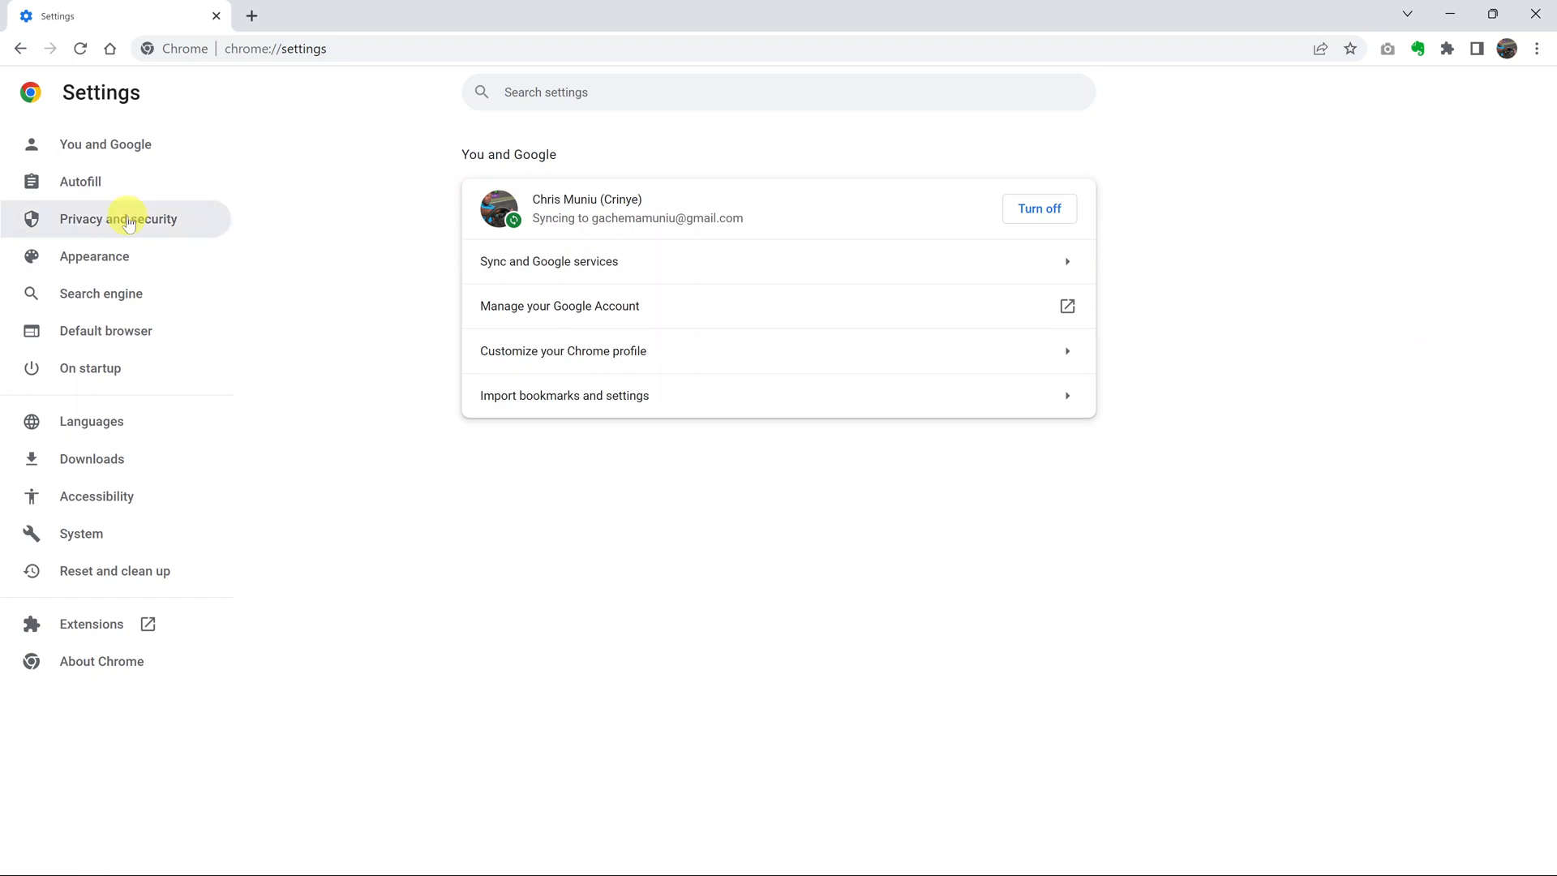
{"action": "mouse_move", "coordinate": [147, 427]}
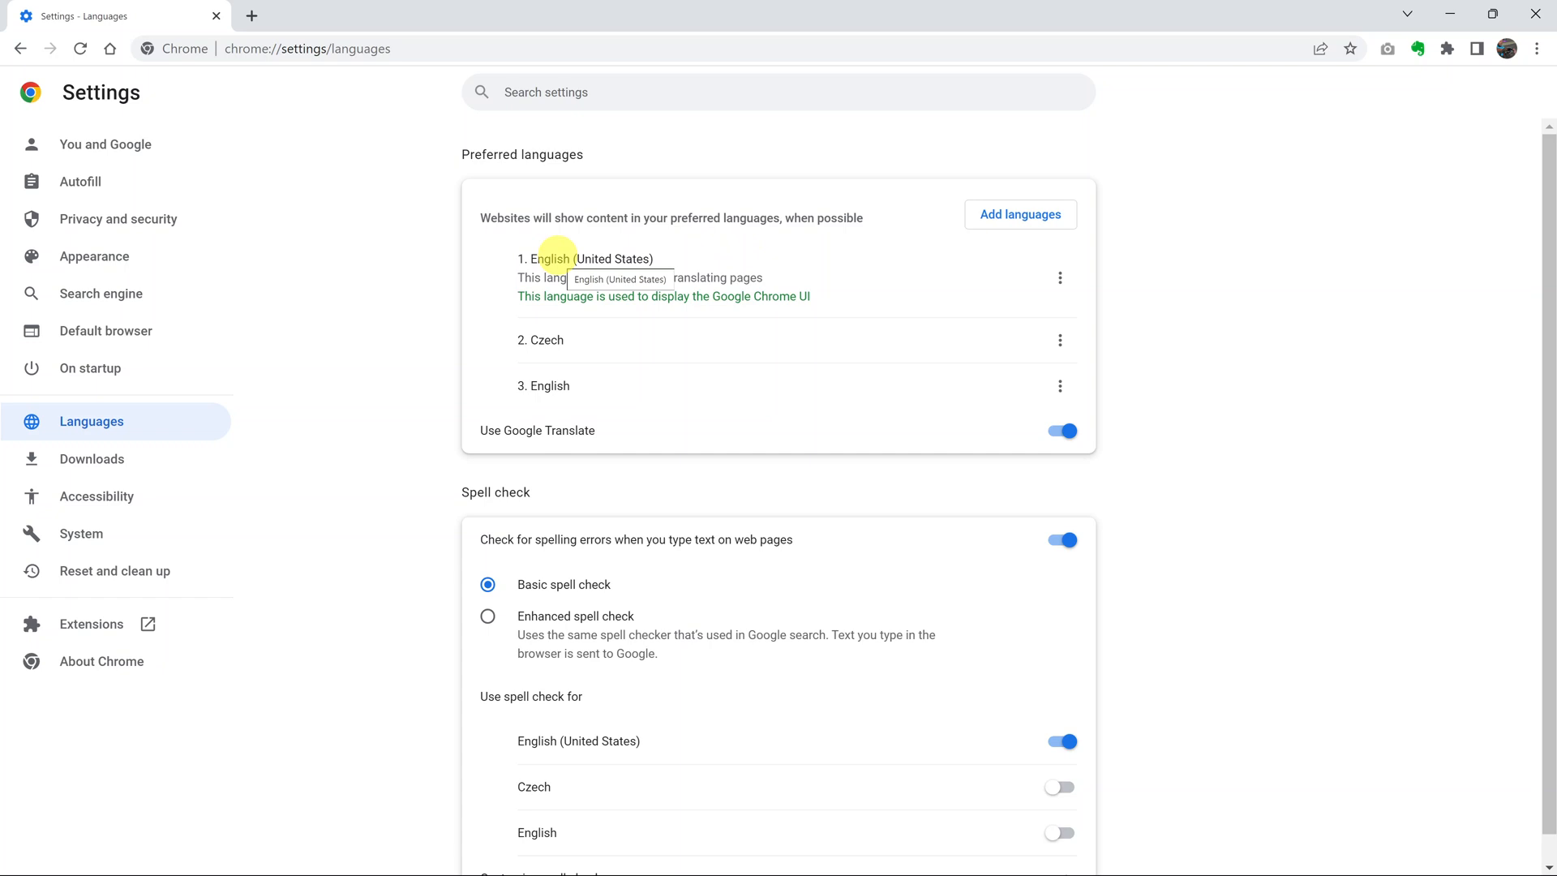
{"action": "mouse_move", "coordinate": [585, 349]}
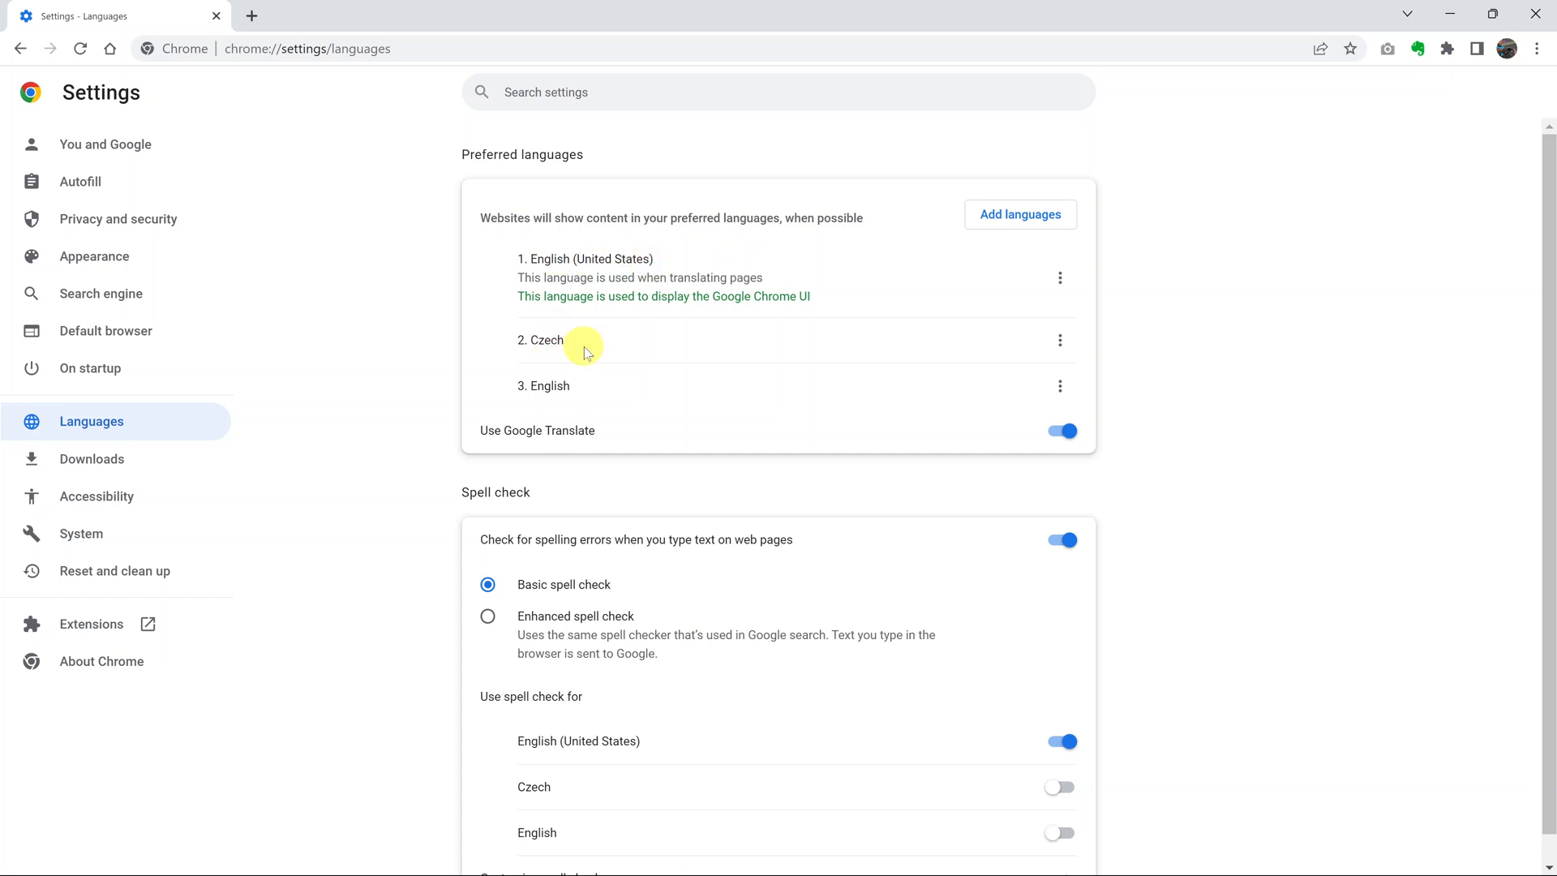
{"action": "mouse_move", "coordinate": [625, 392]}
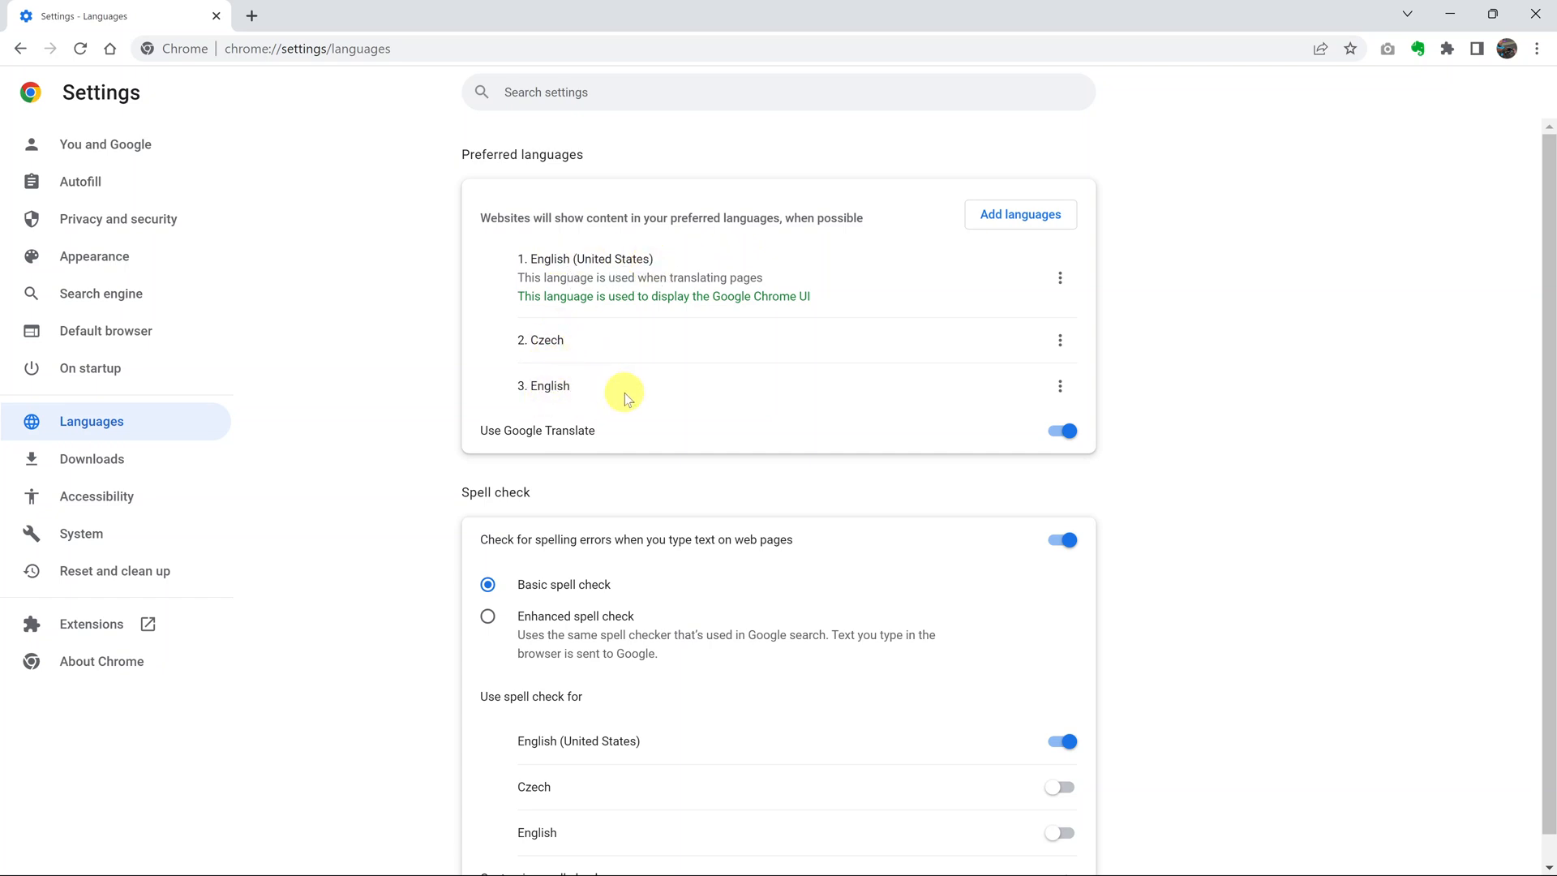
{"action": "mouse_move", "coordinate": [1020, 214]}
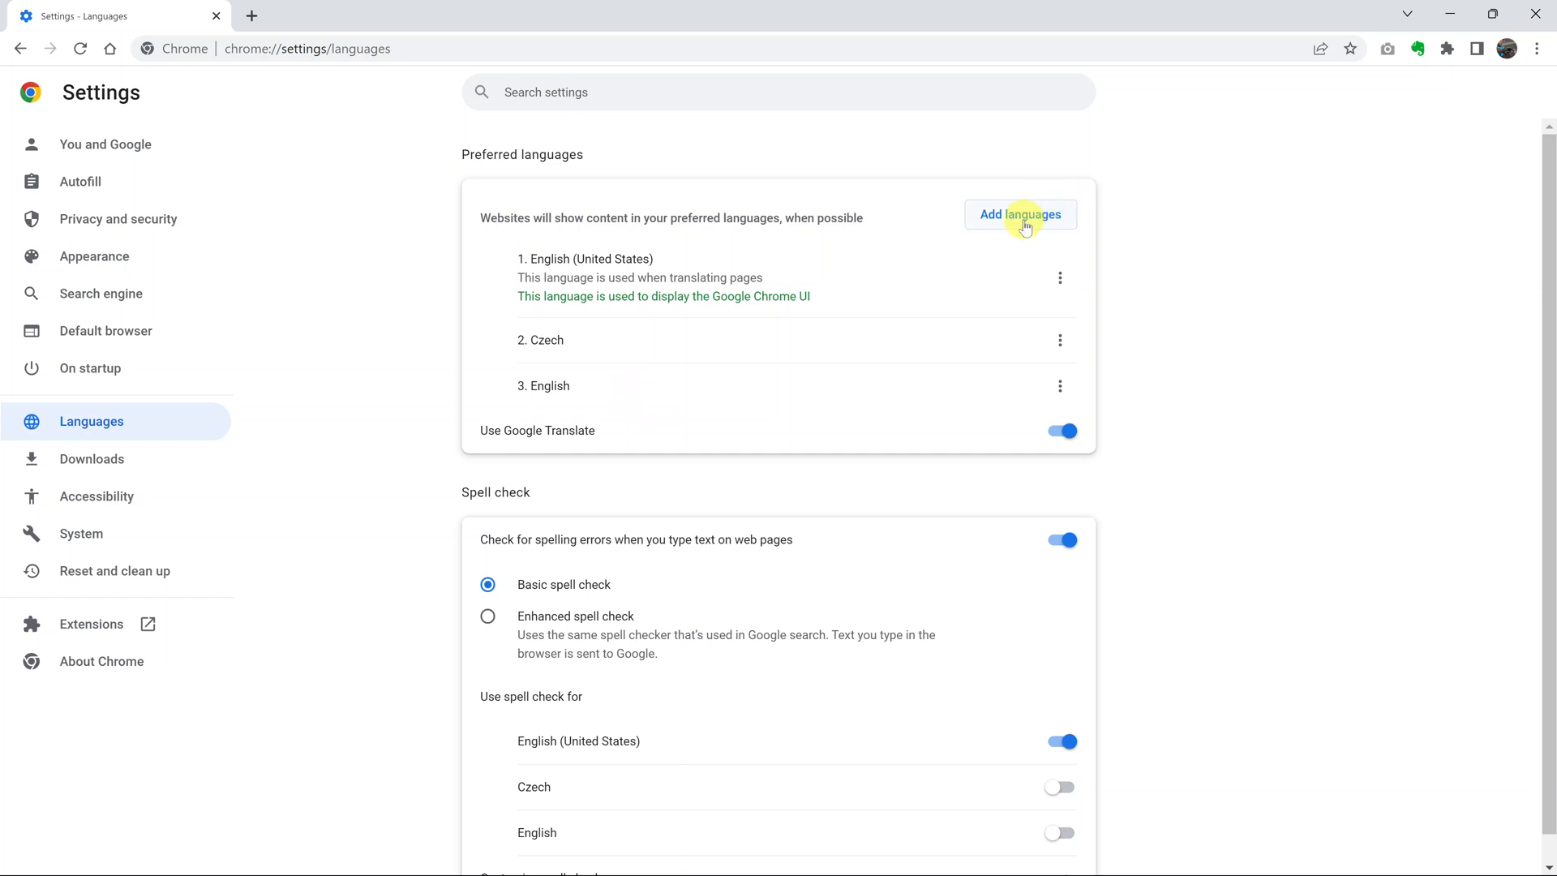
{"action": "mouse_move", "coordinate": [813, 371]}
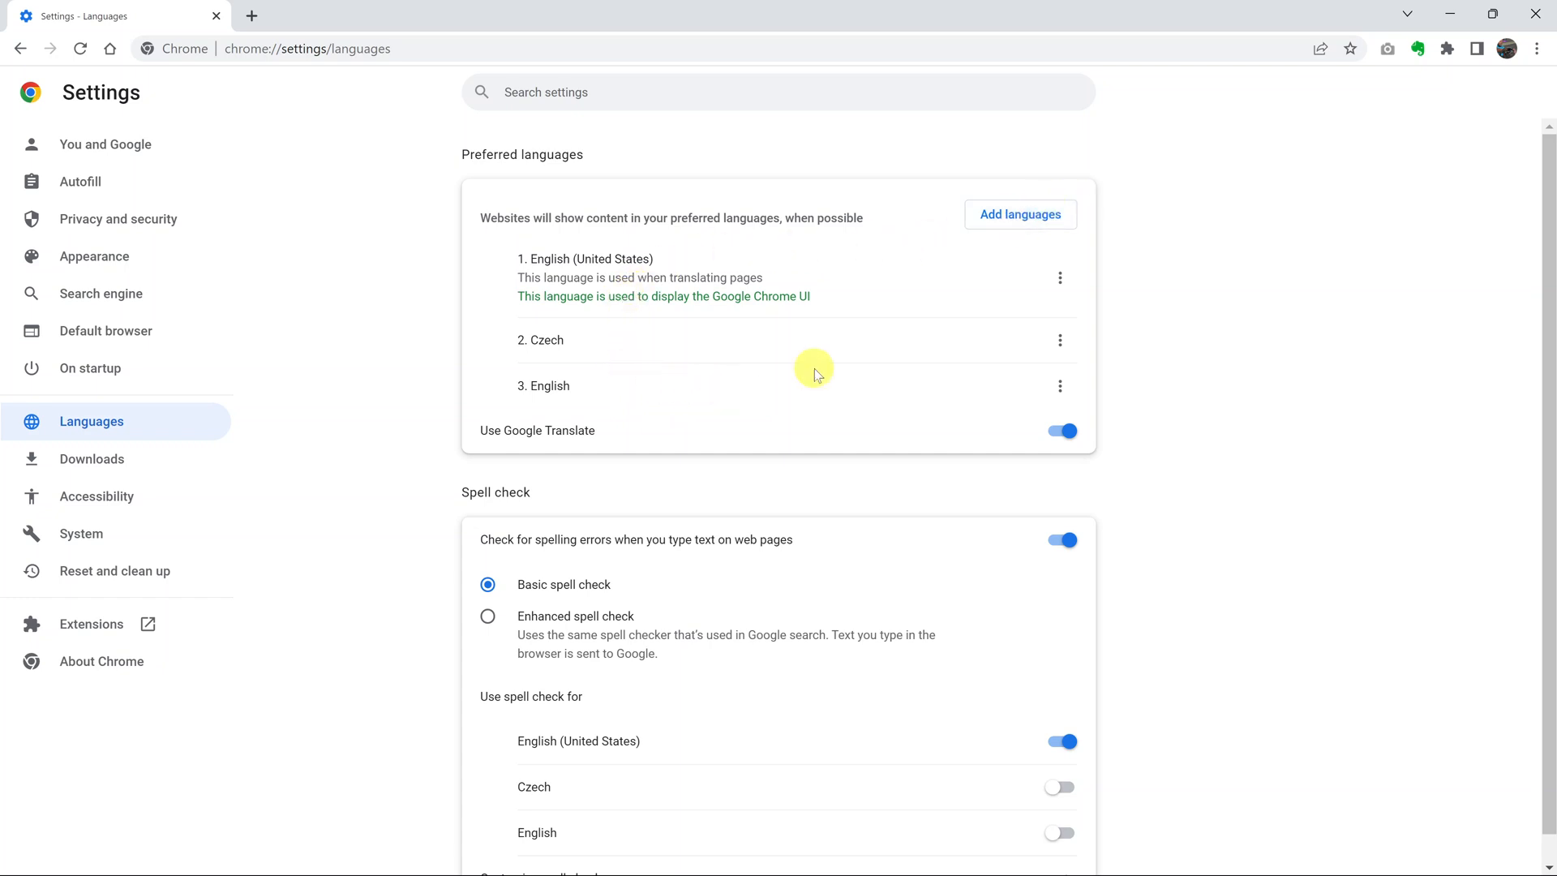
{"action": "mouse_move", "coordinate": [827, 246]}
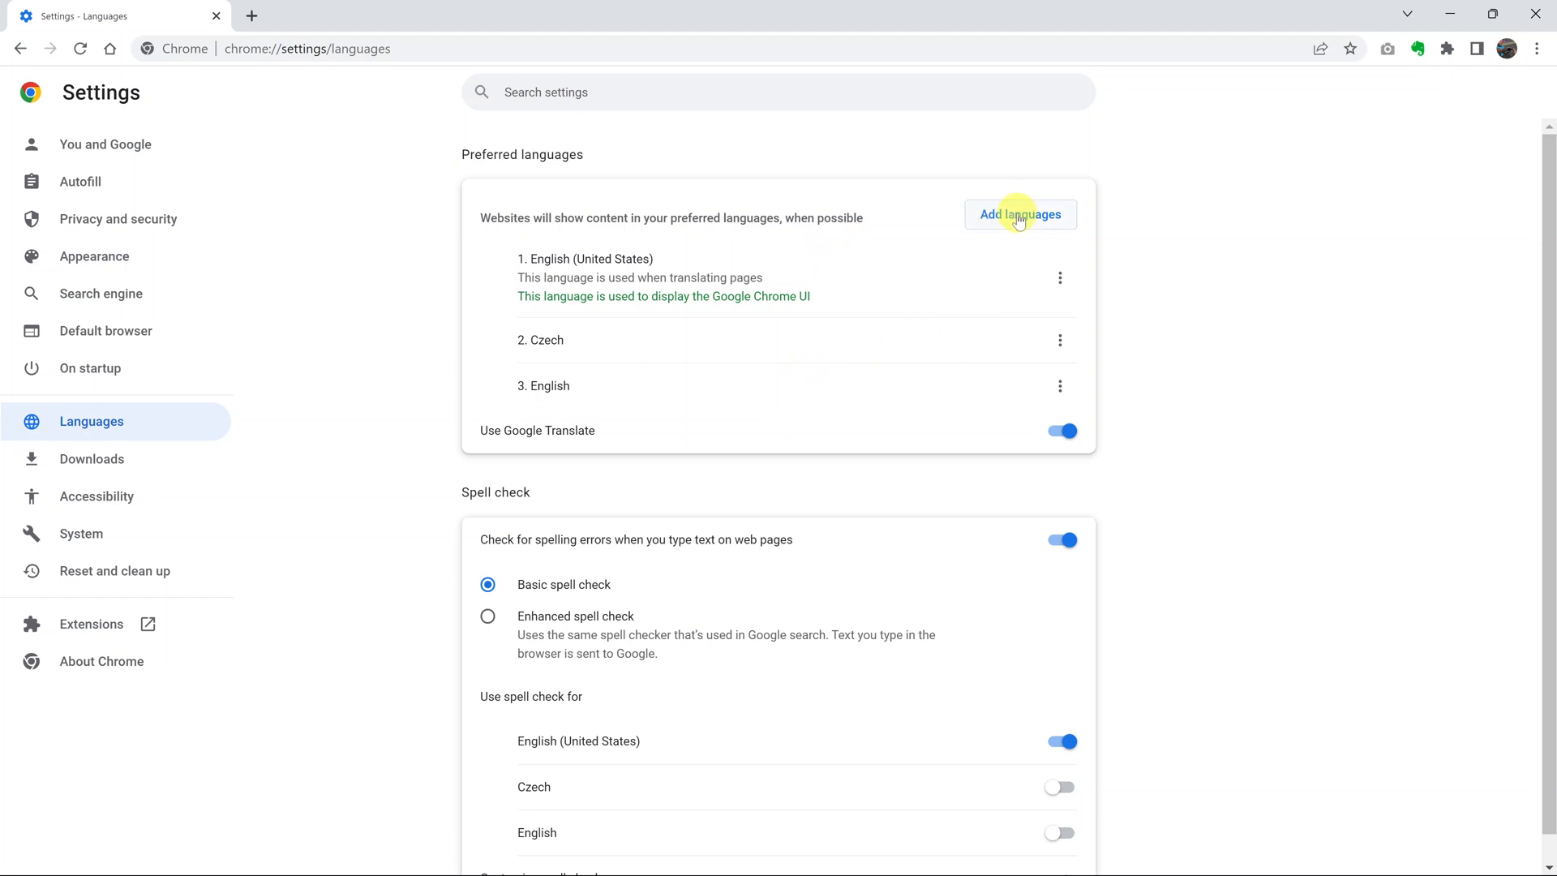
Add French - français to the preferred languages by searching 'fr' in Add languages
{"action": "left_click", "coordinate": [1018, 215]}
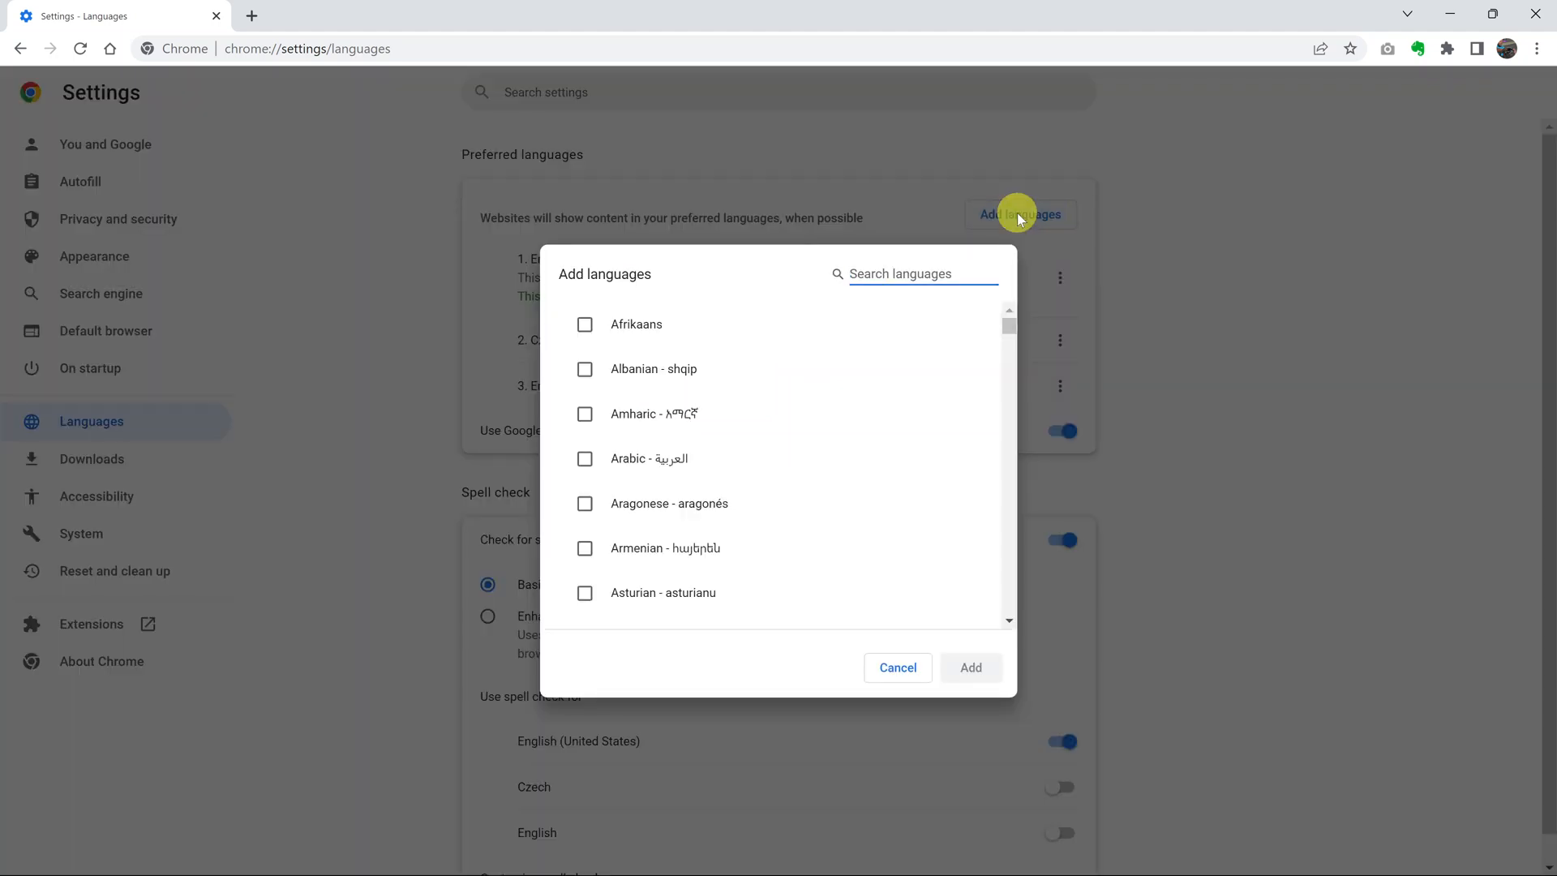
{"action": "type", "text": "french"}
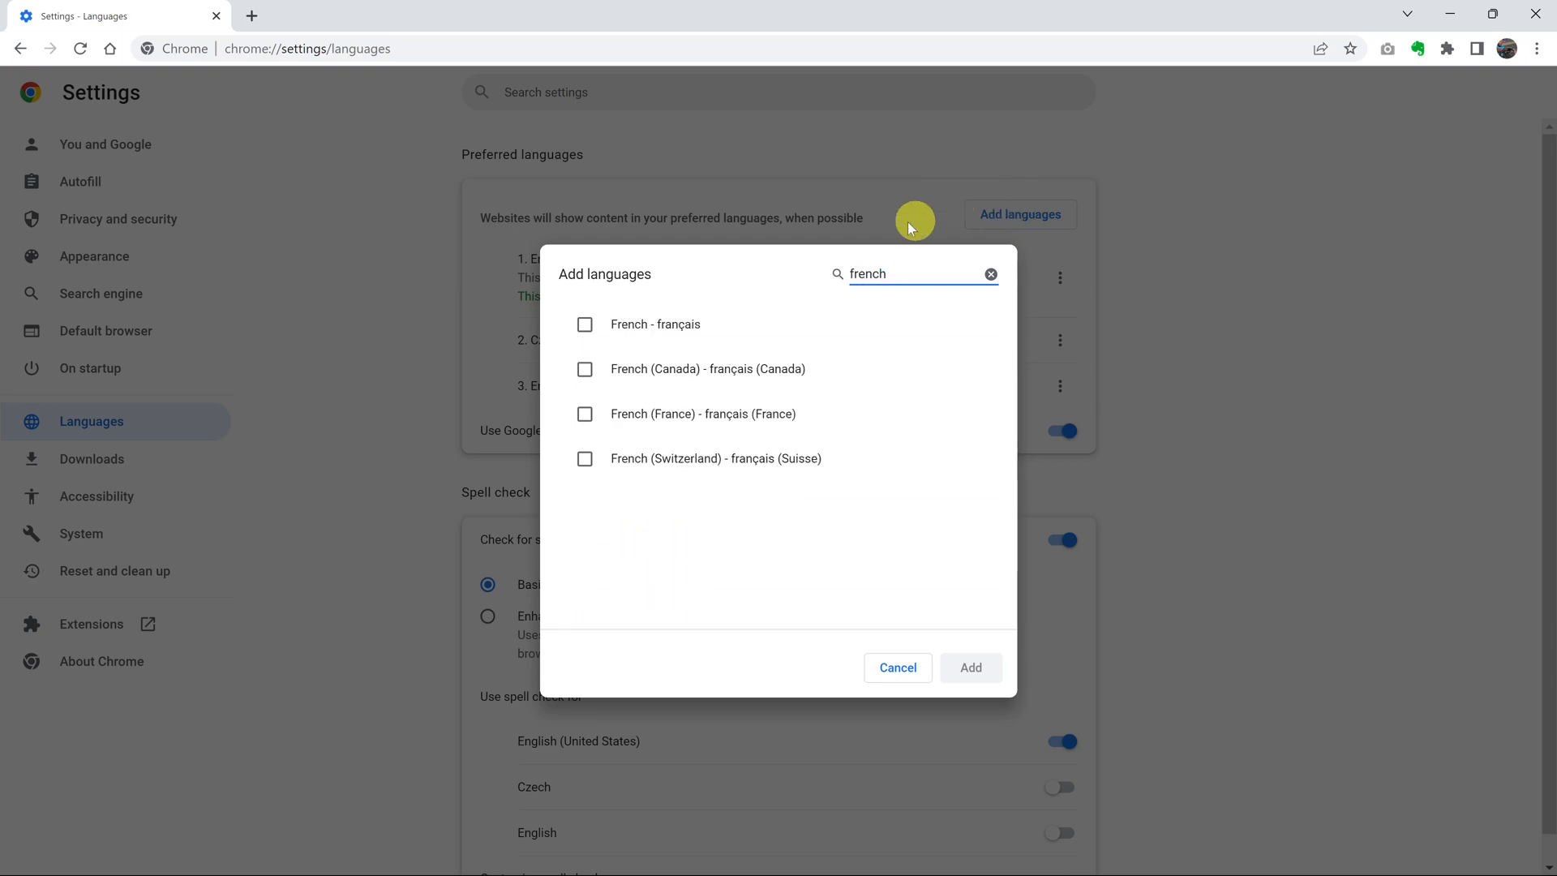
{"action": "left_click", "coordinate": [586, 324]}
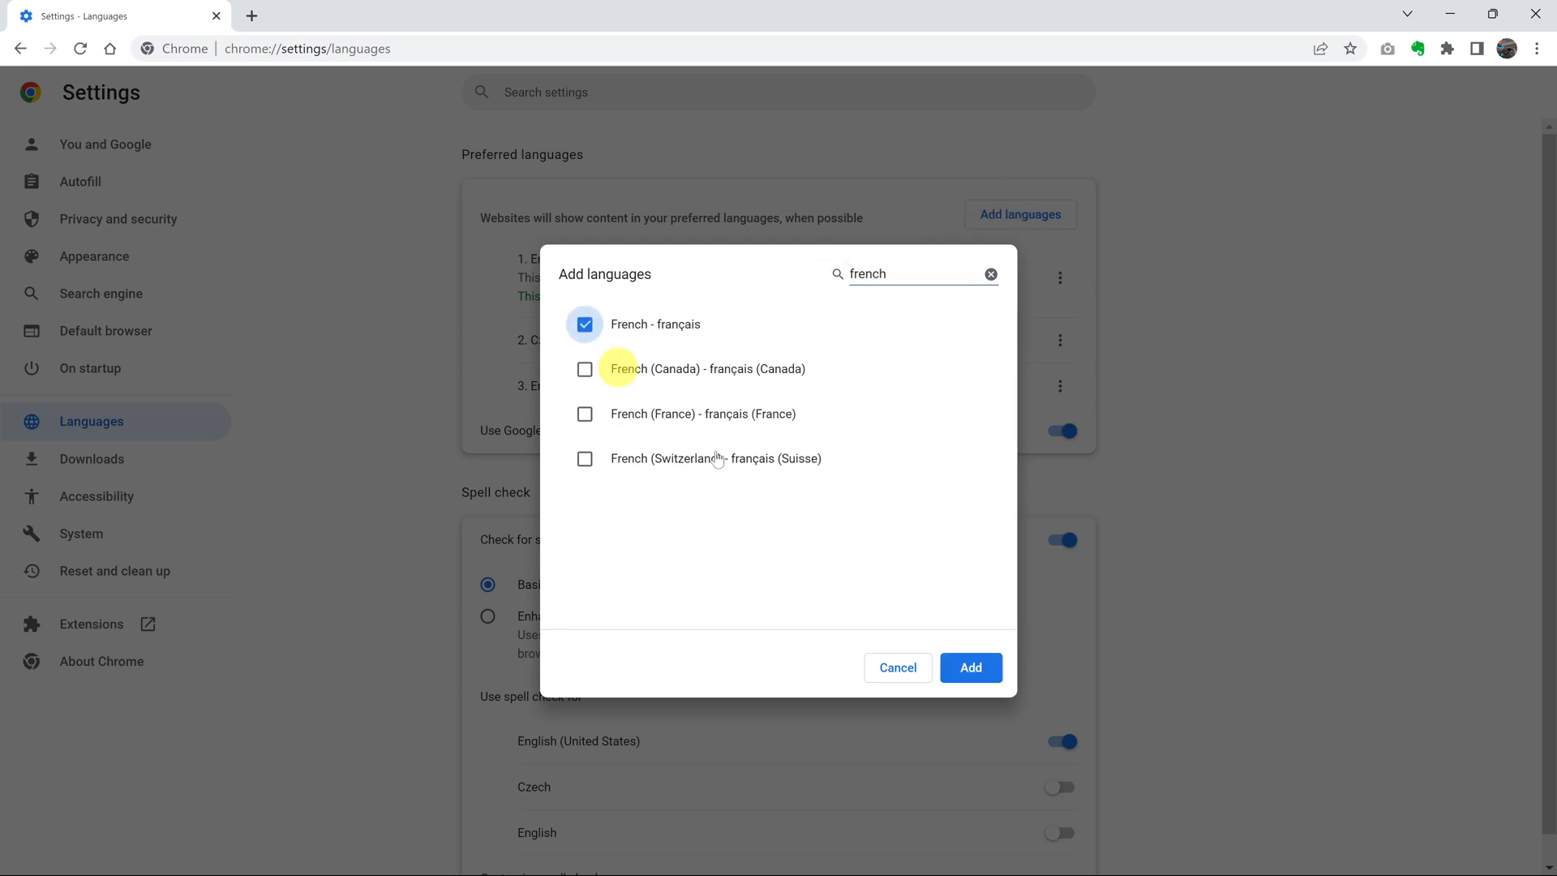
{"action": "left_click", "coordinate": [970, 666]}
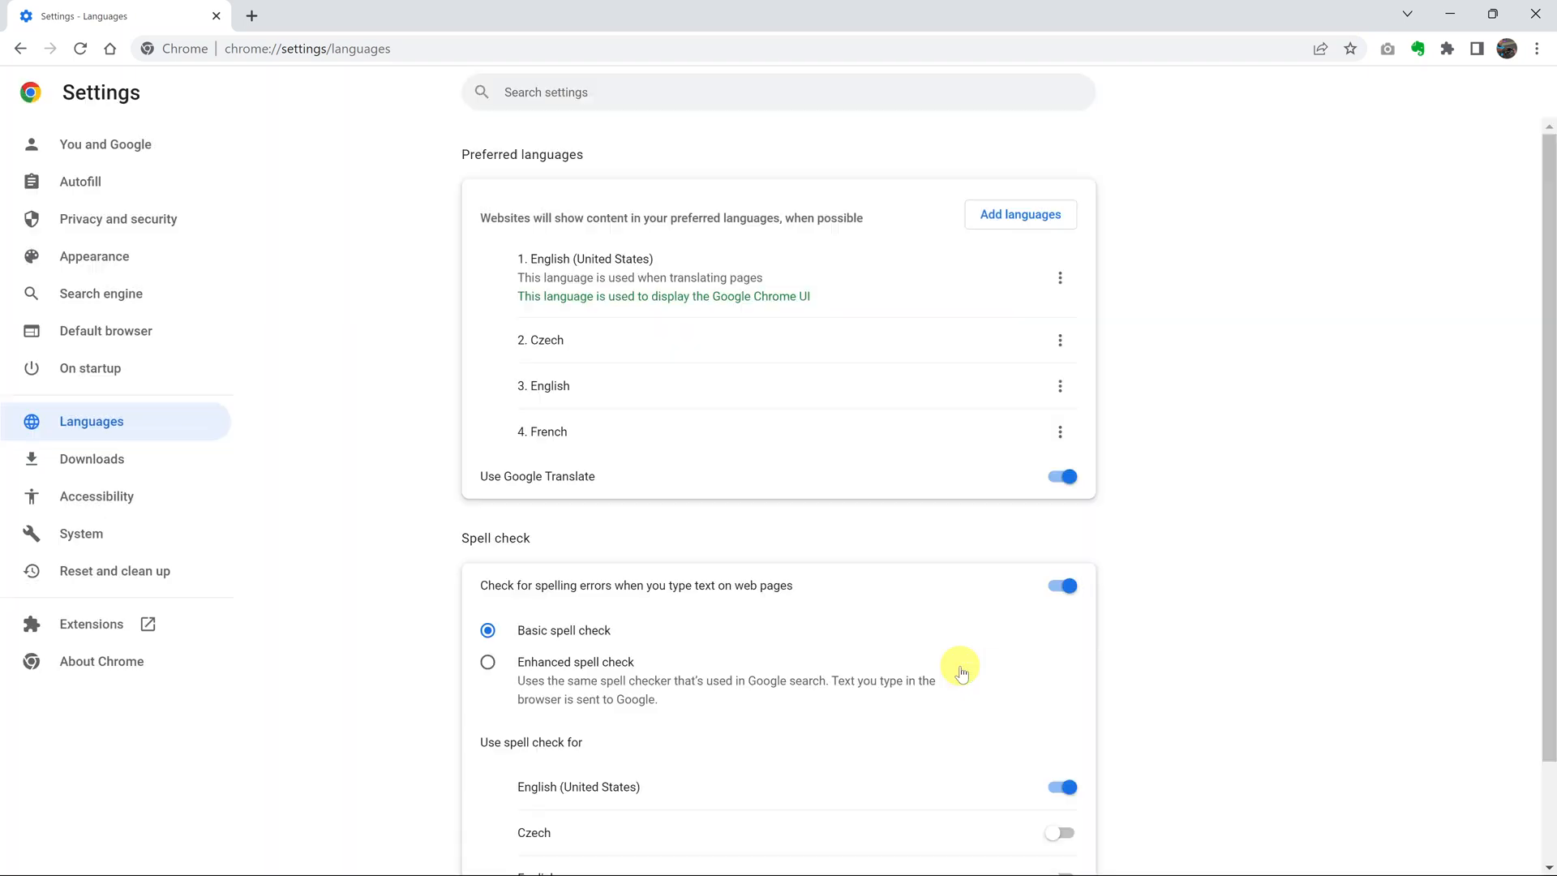
{"action": "mouse_move", "coordinate": [776, 426]}
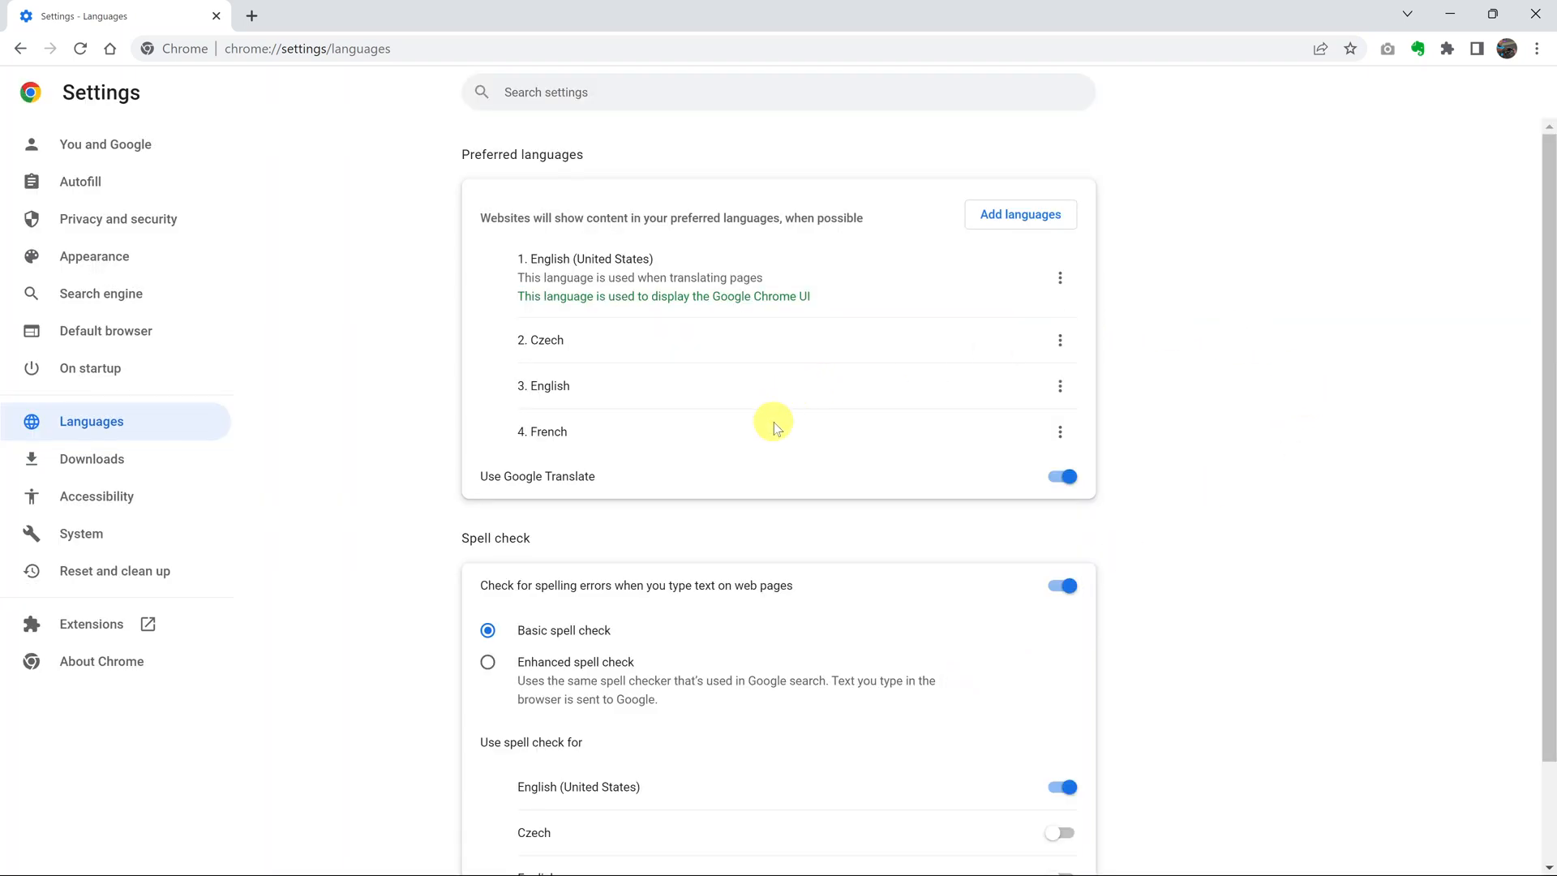
{"action": "mouse_move", "coordinate": [798, 402]}
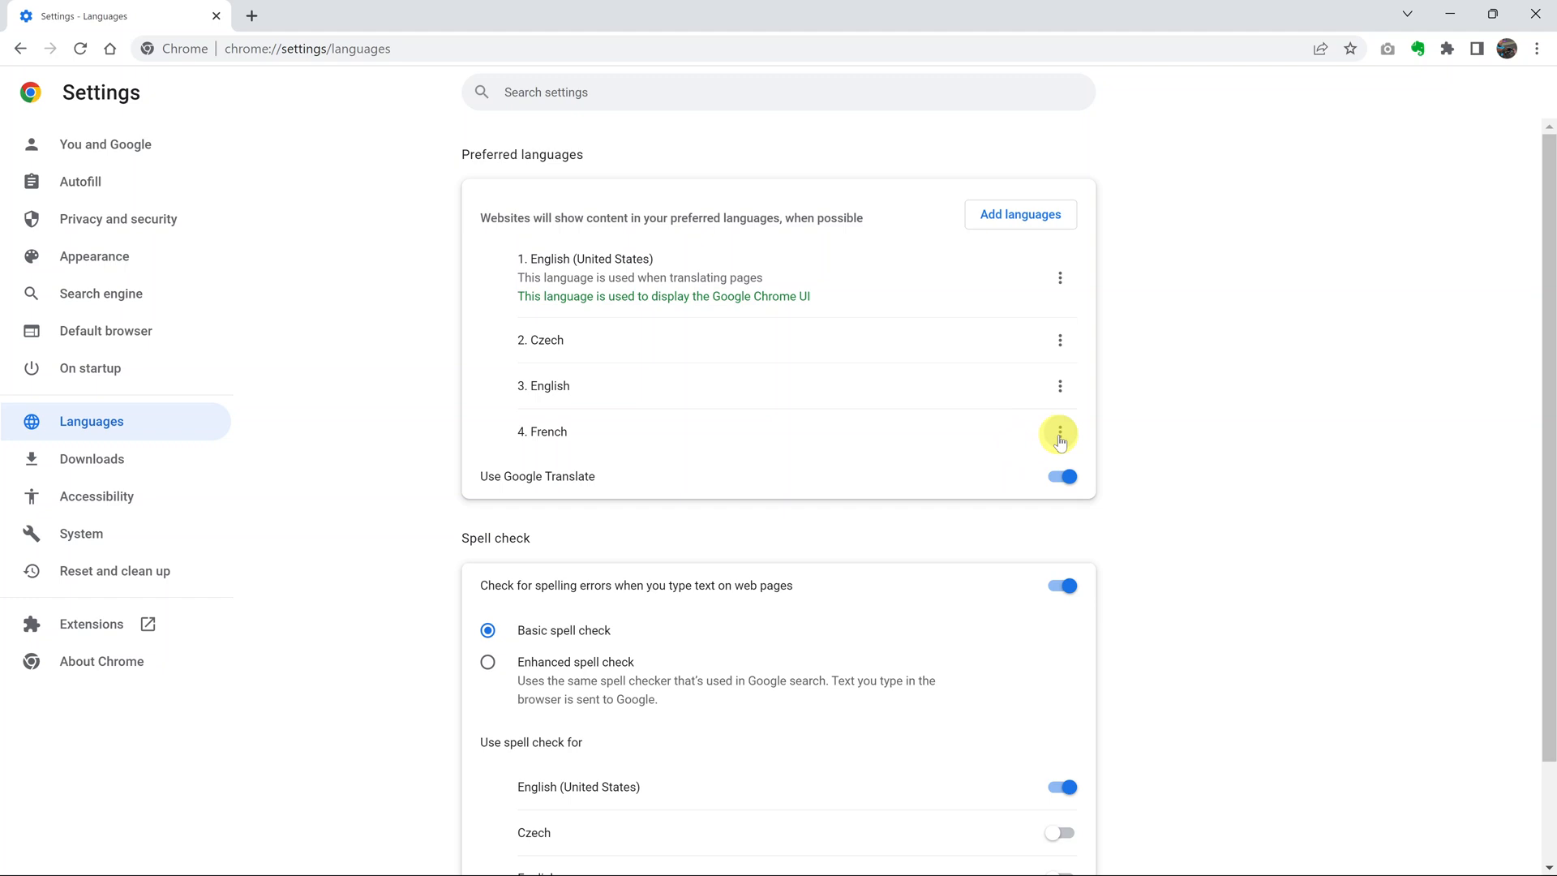
{"action": "mouse_move", "coordinate": [1059, 438]}
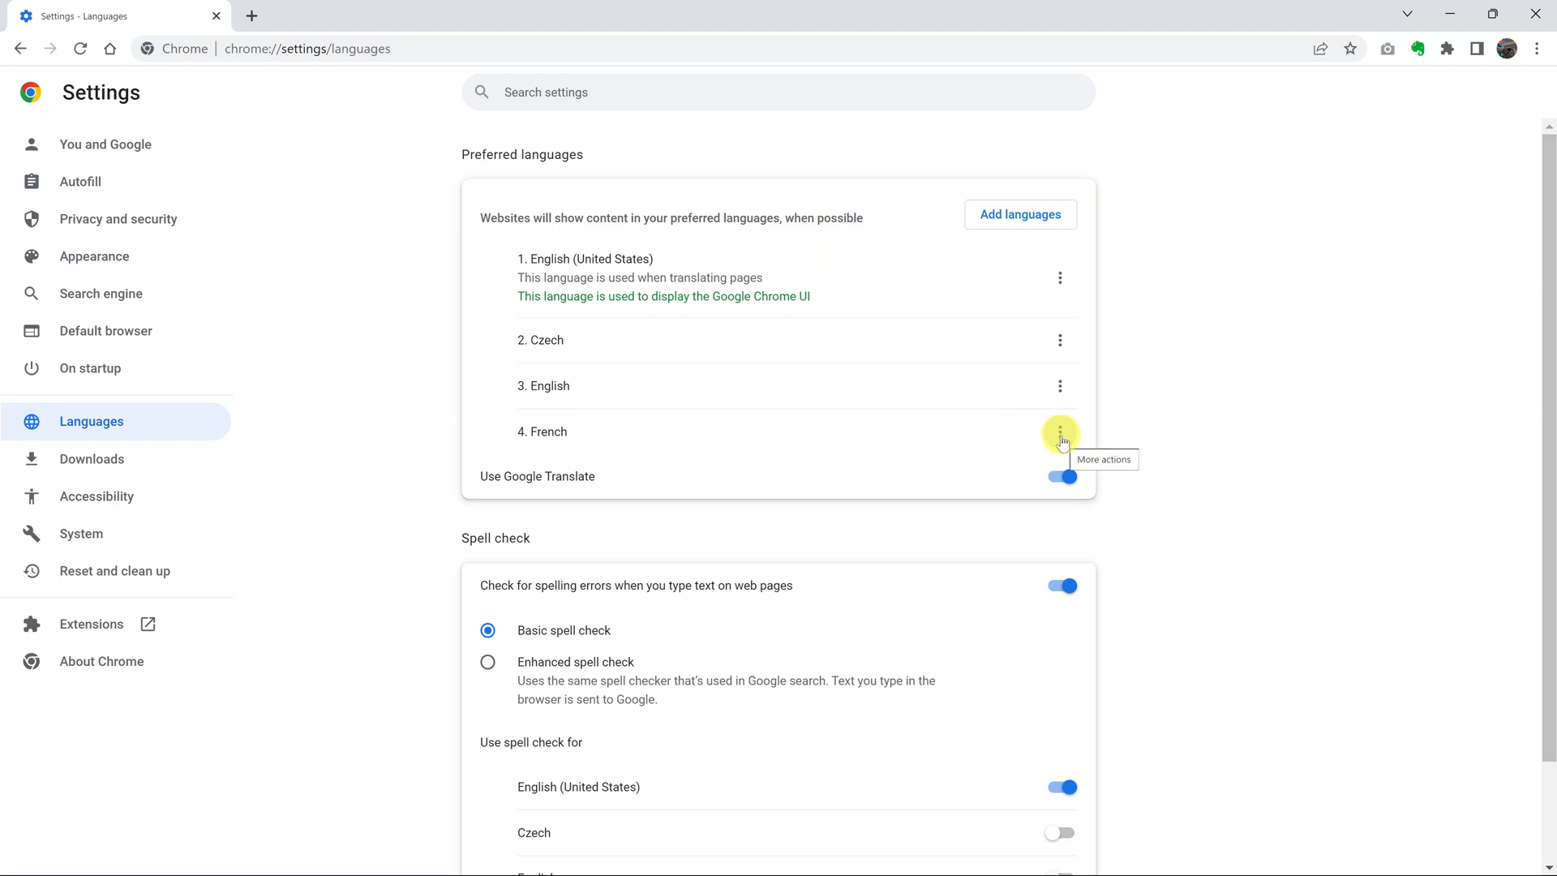
Set French to display Google Chrome in this language from its More actions menu
{"action": "left_click", "coordinate": [1059, 432]}
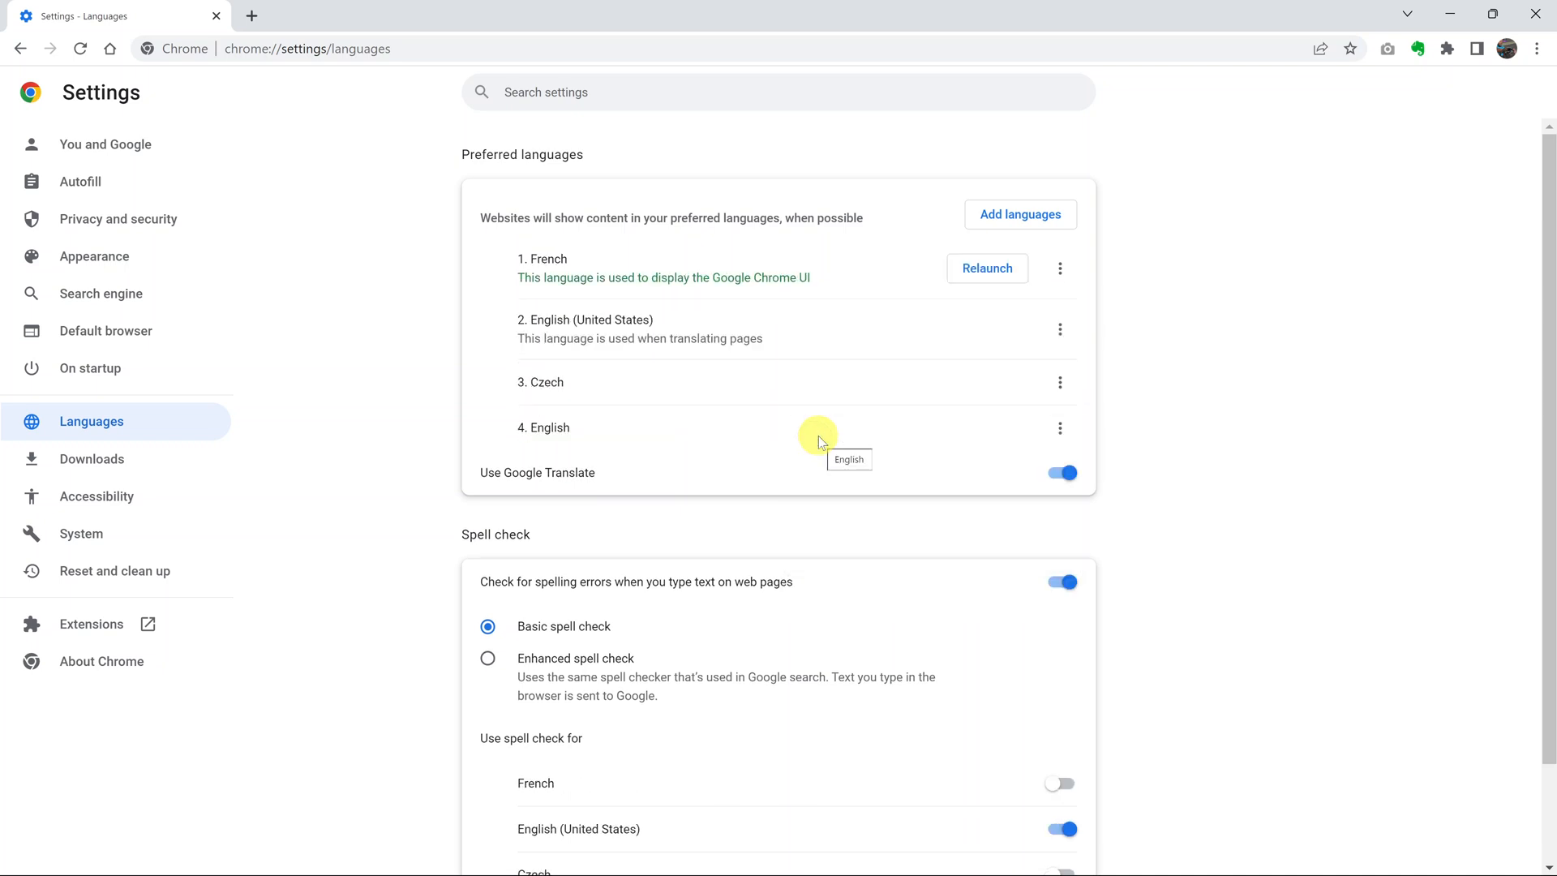
{"action": "mouse_move", "coordinate": [985, 267]}
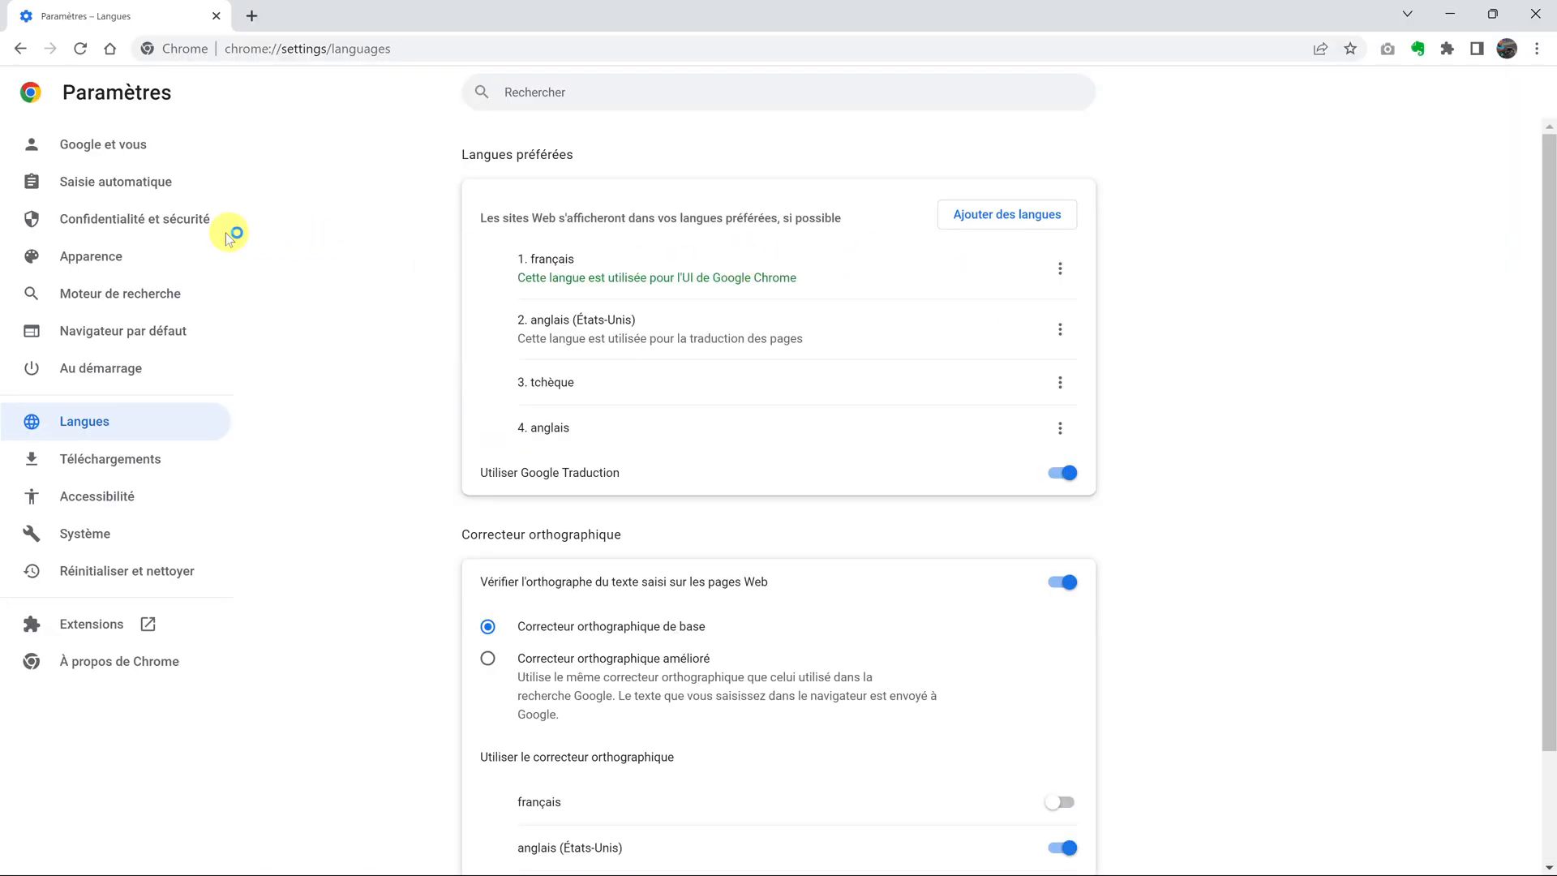
{"action": "mouse_move", "coordinate": [147, 603]}
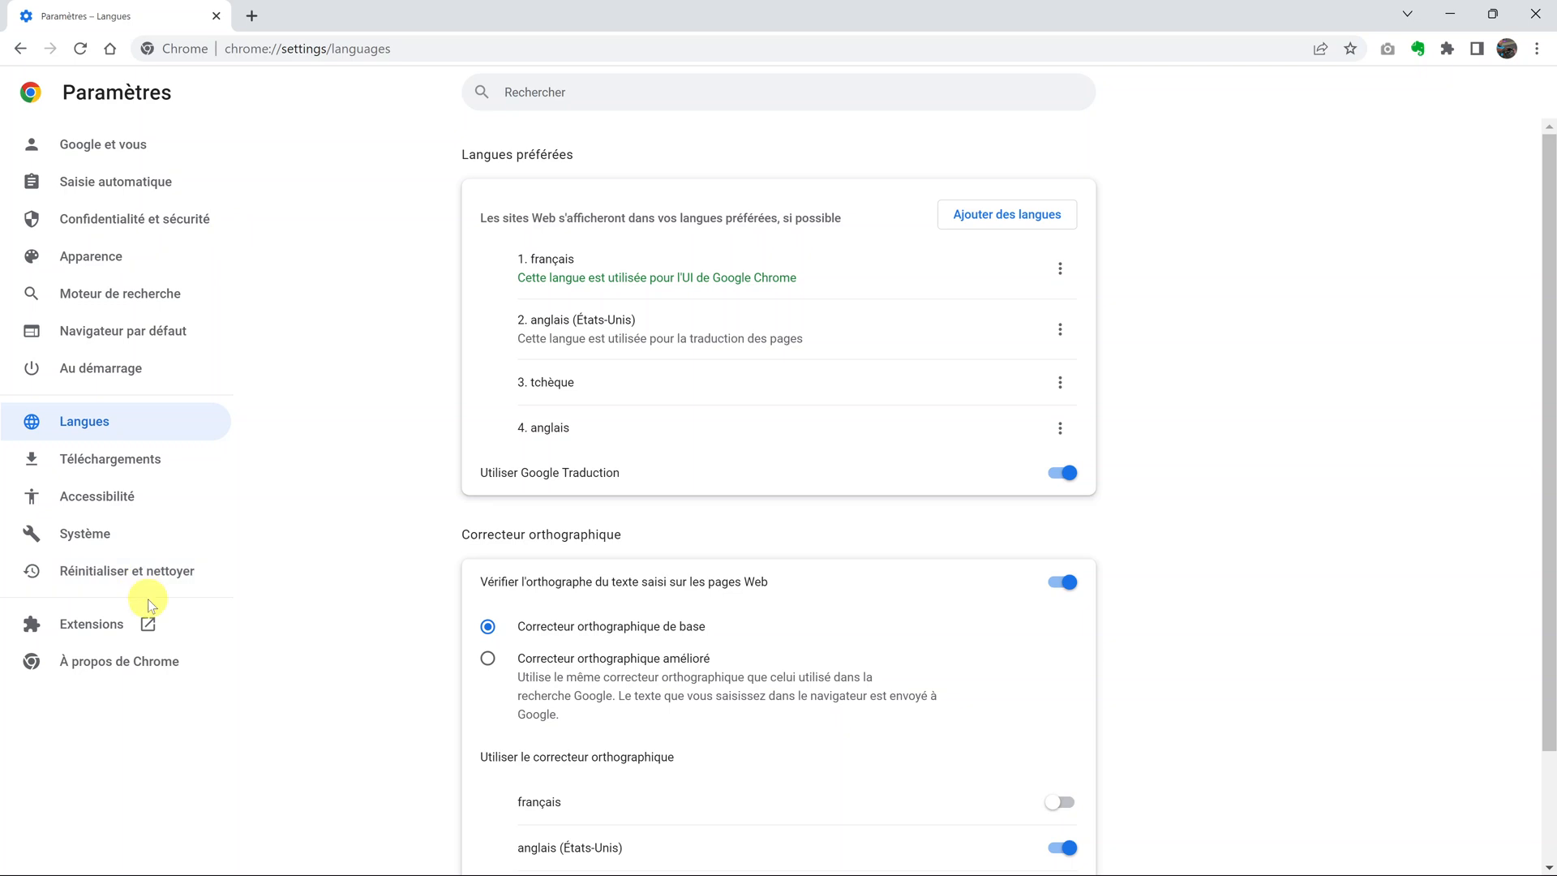
{"action": "mouse_move", "coordinate": [241, 766]}
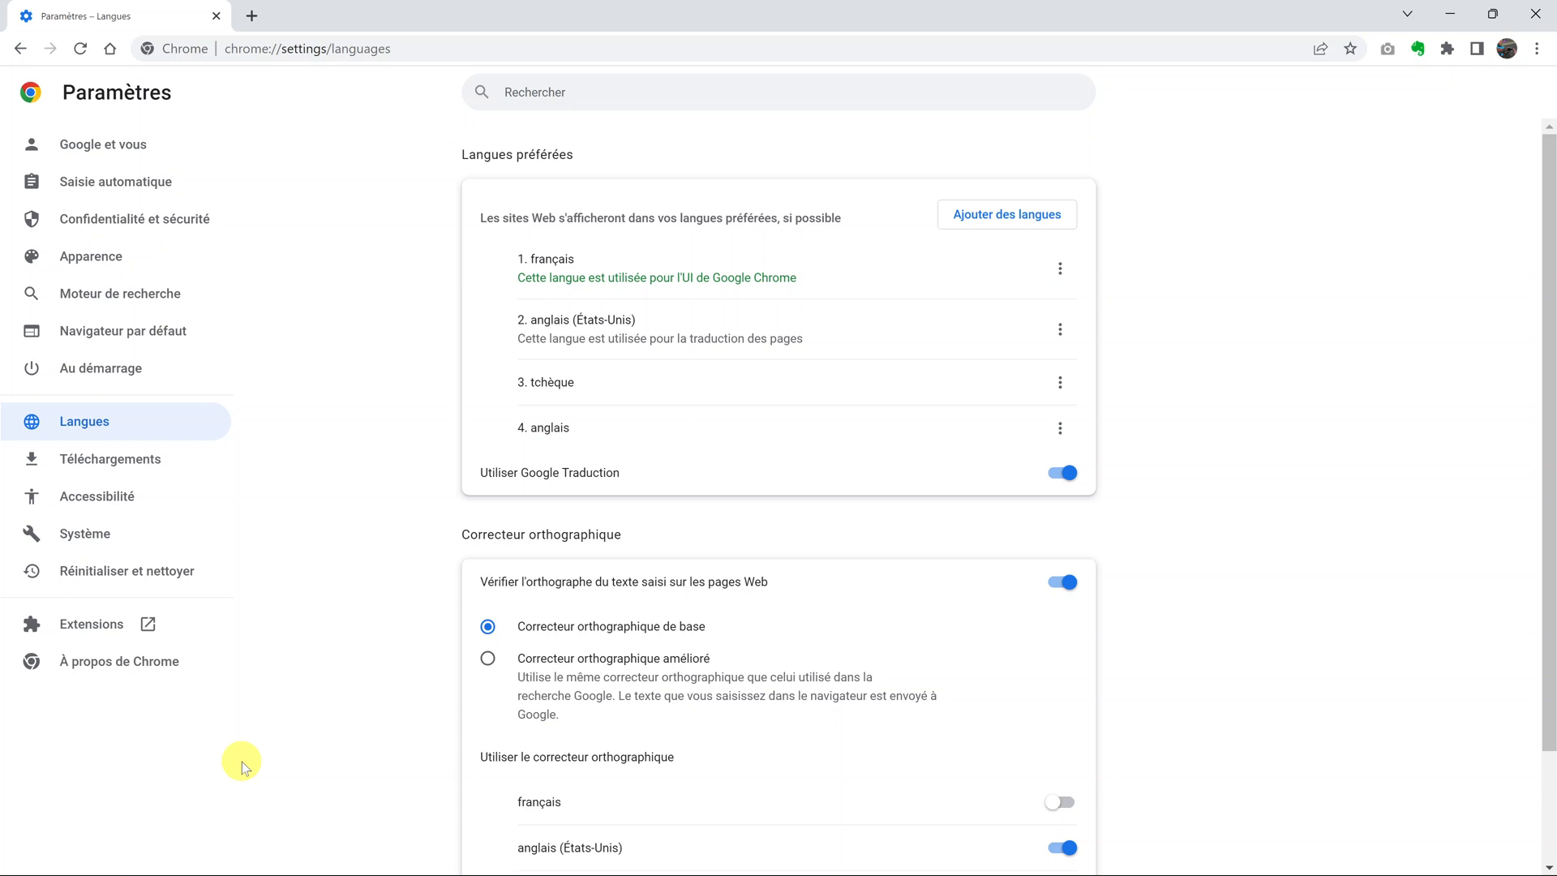
Relaunch Chrome so the interface now displays in French
{"action": "left_click", "coordinate": [516, 91]}
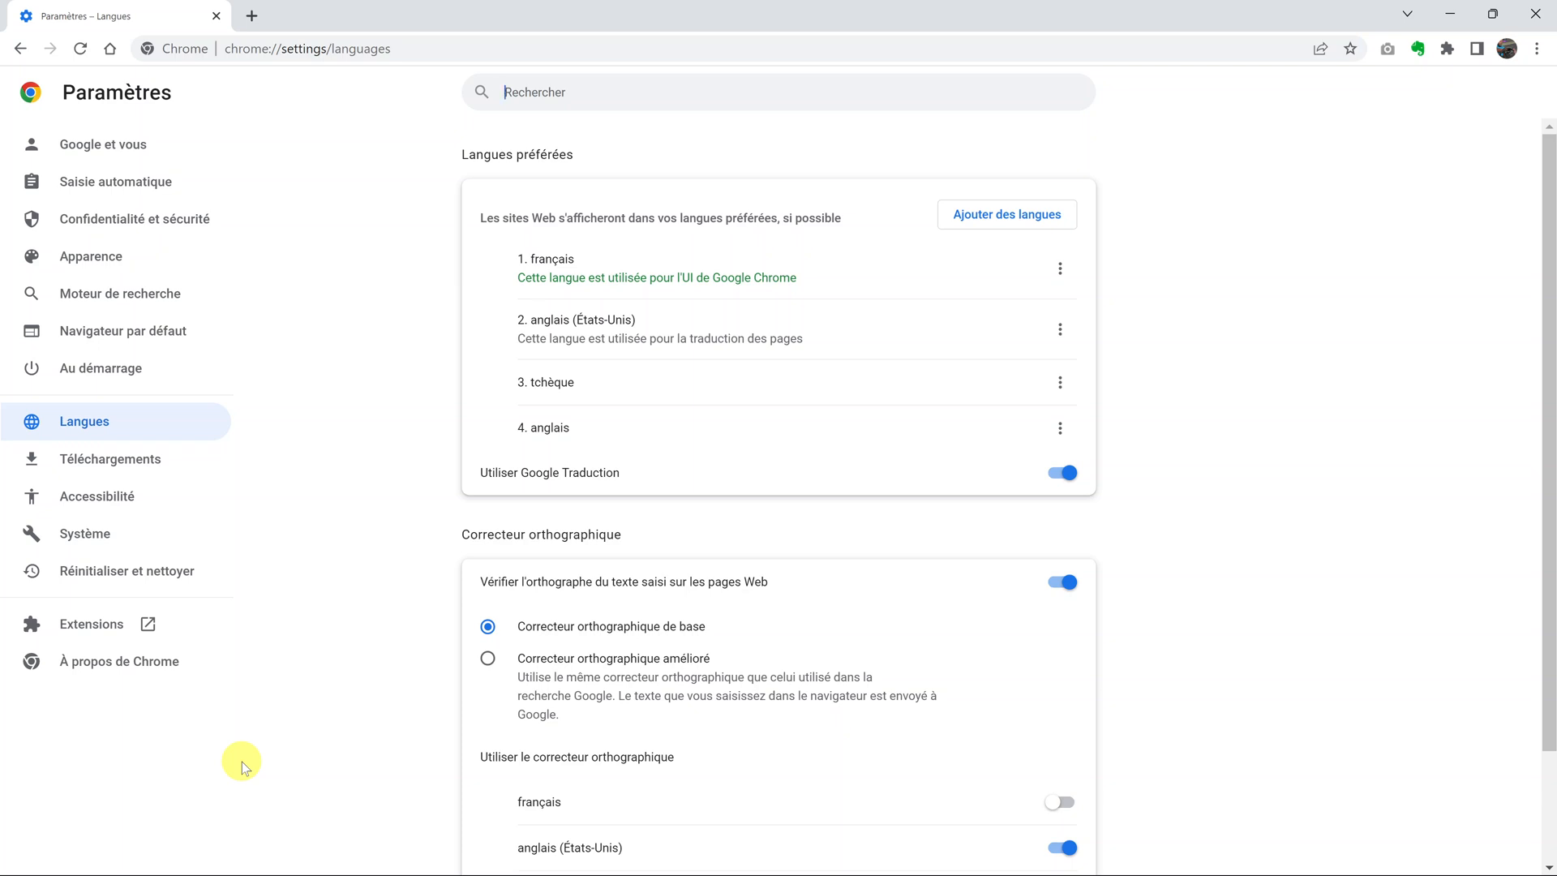